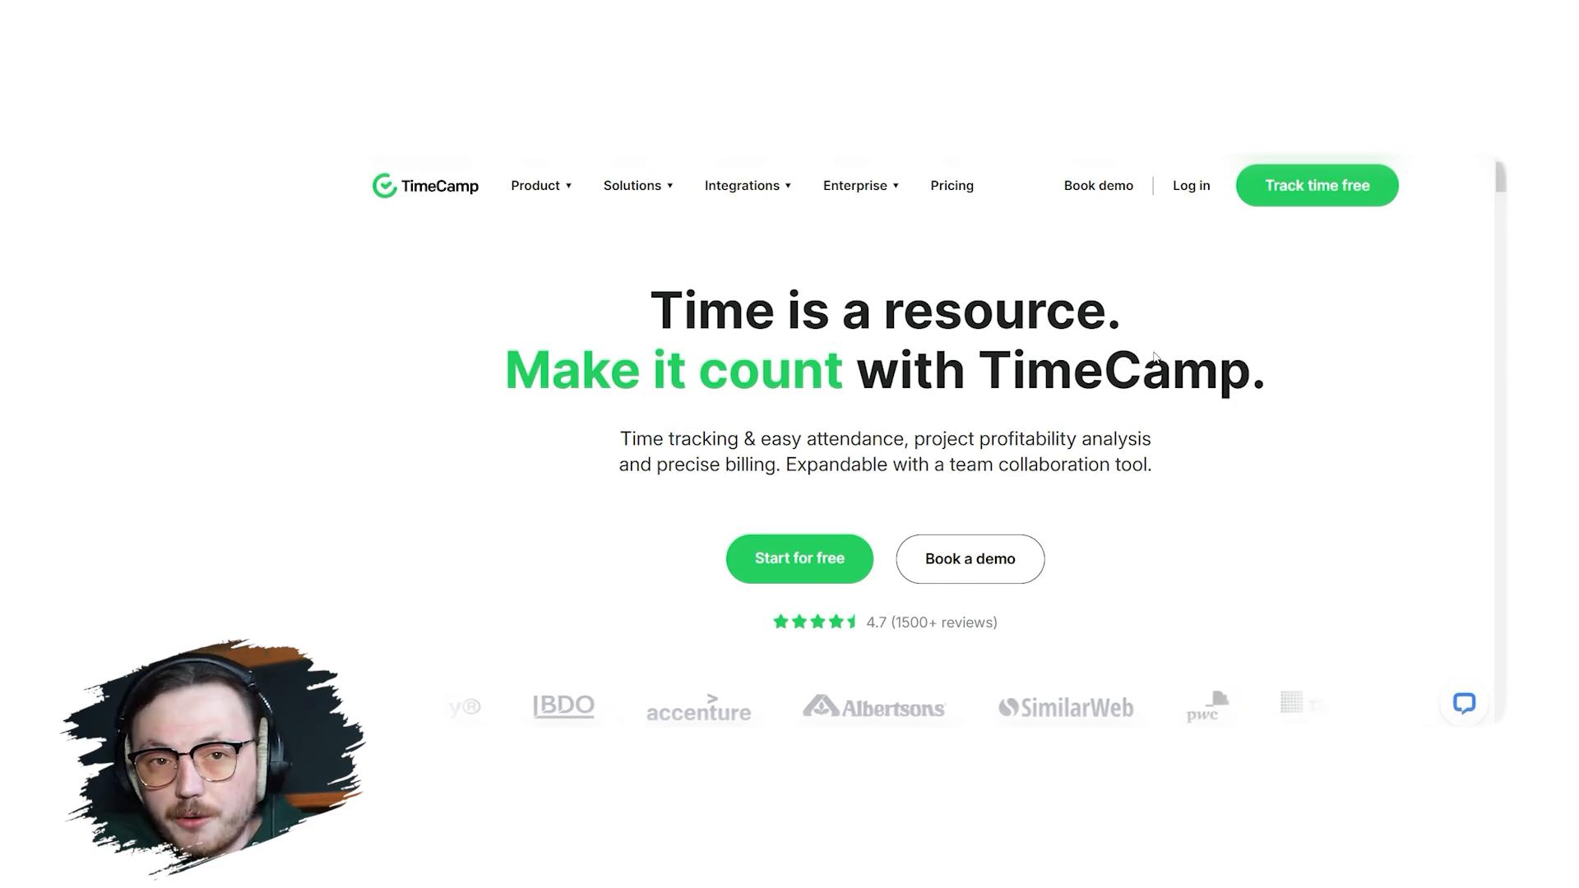
Step: Open TimeCamp's free sign-up page using 'Track time free' on the homepage
left_click(1315, 185)
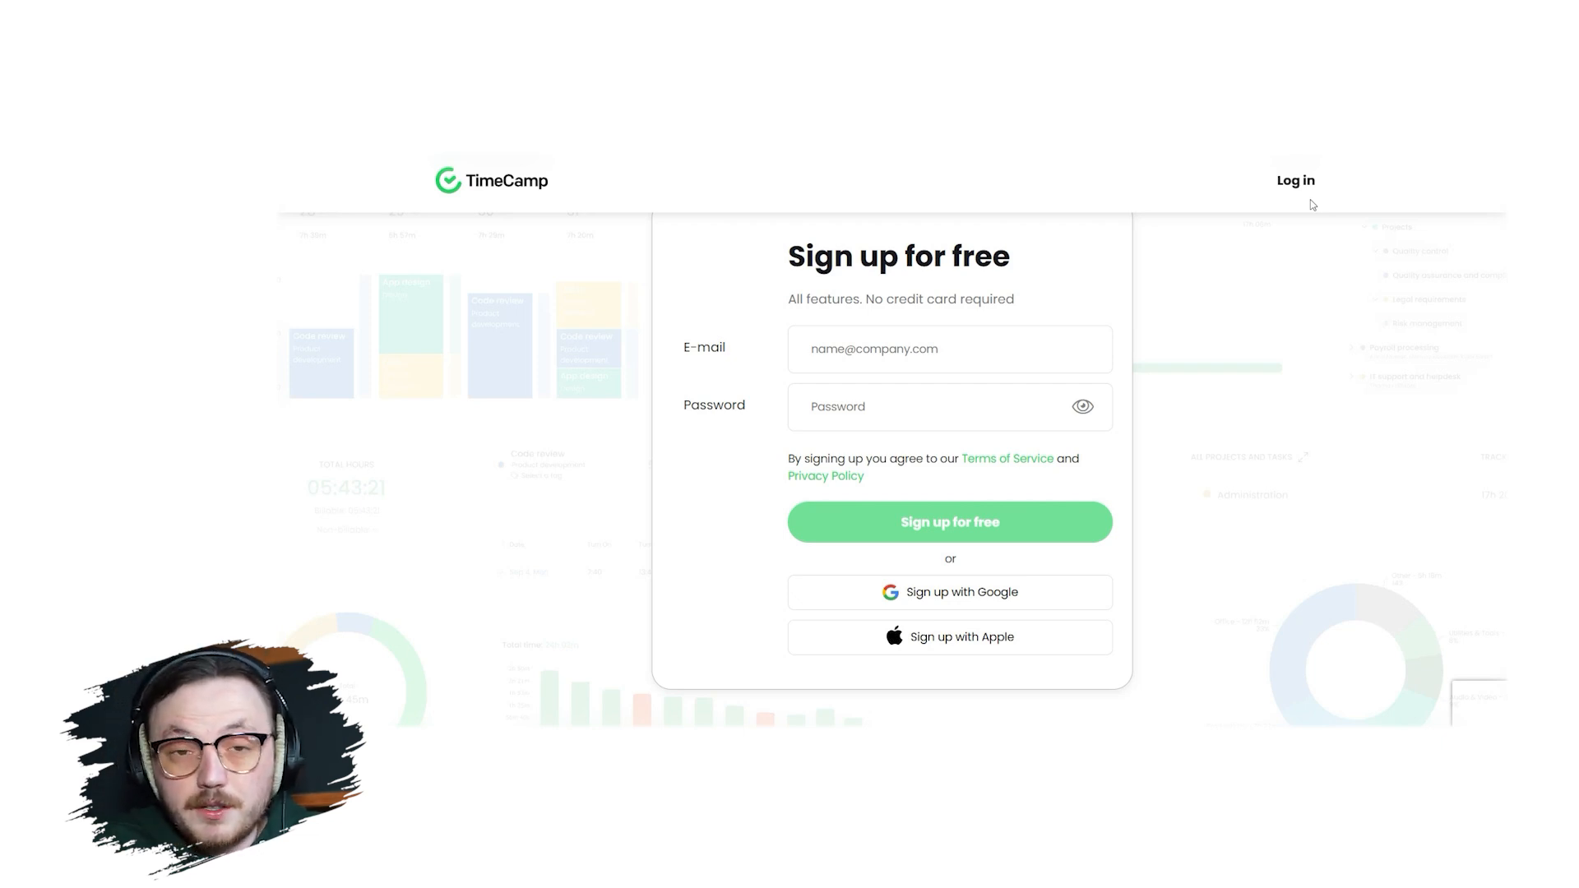
Step: Sign up with Google and choose the Google account in the sign-in window
left_click(948, 592)
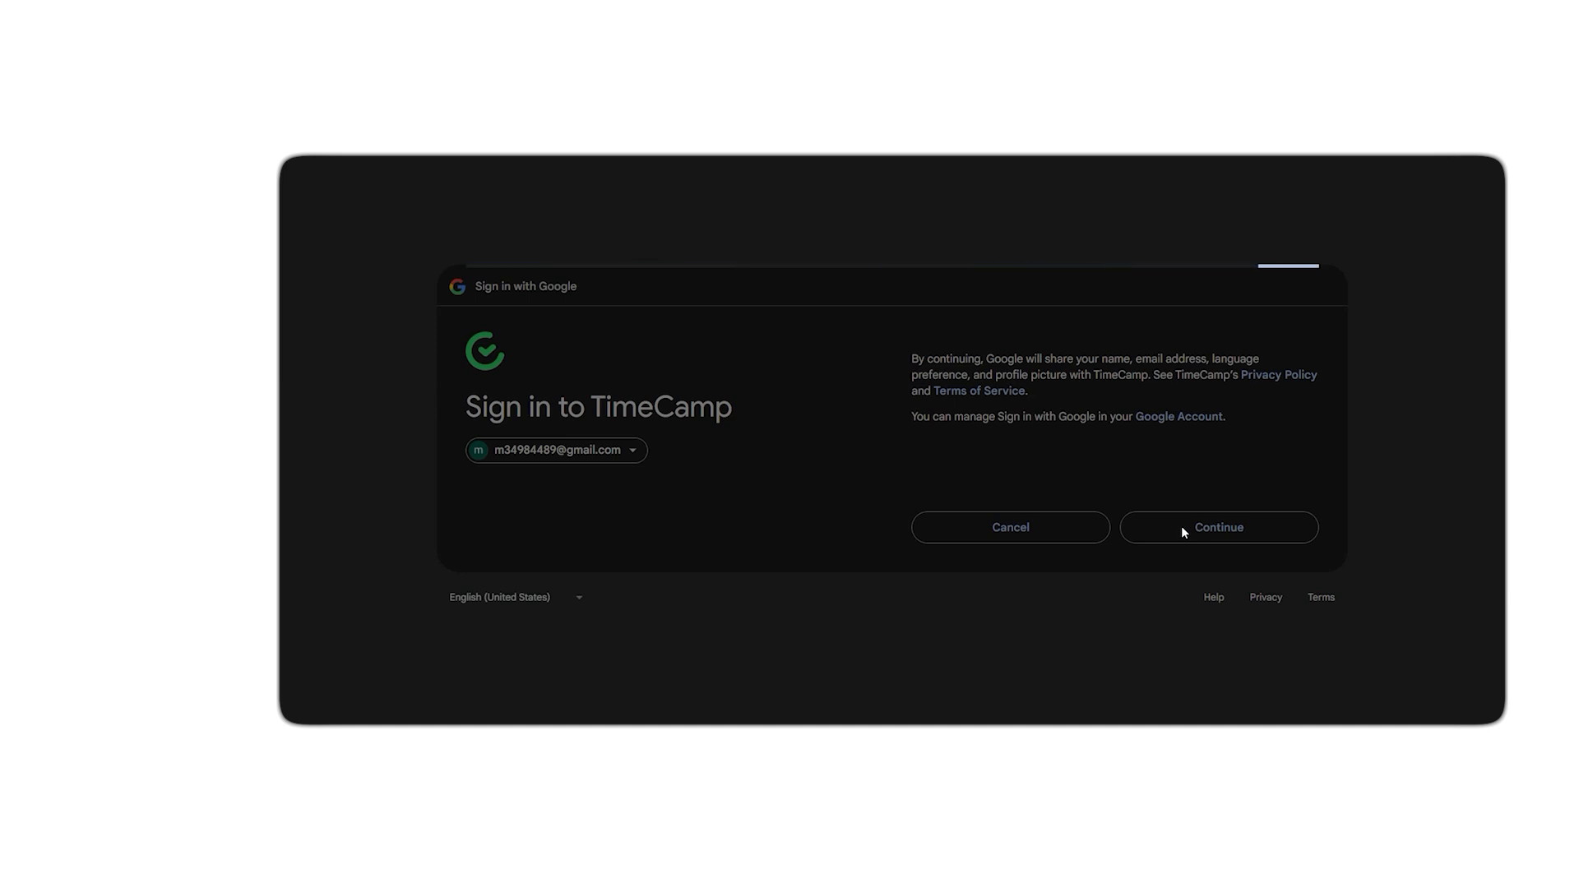
left_click(1217, 526)
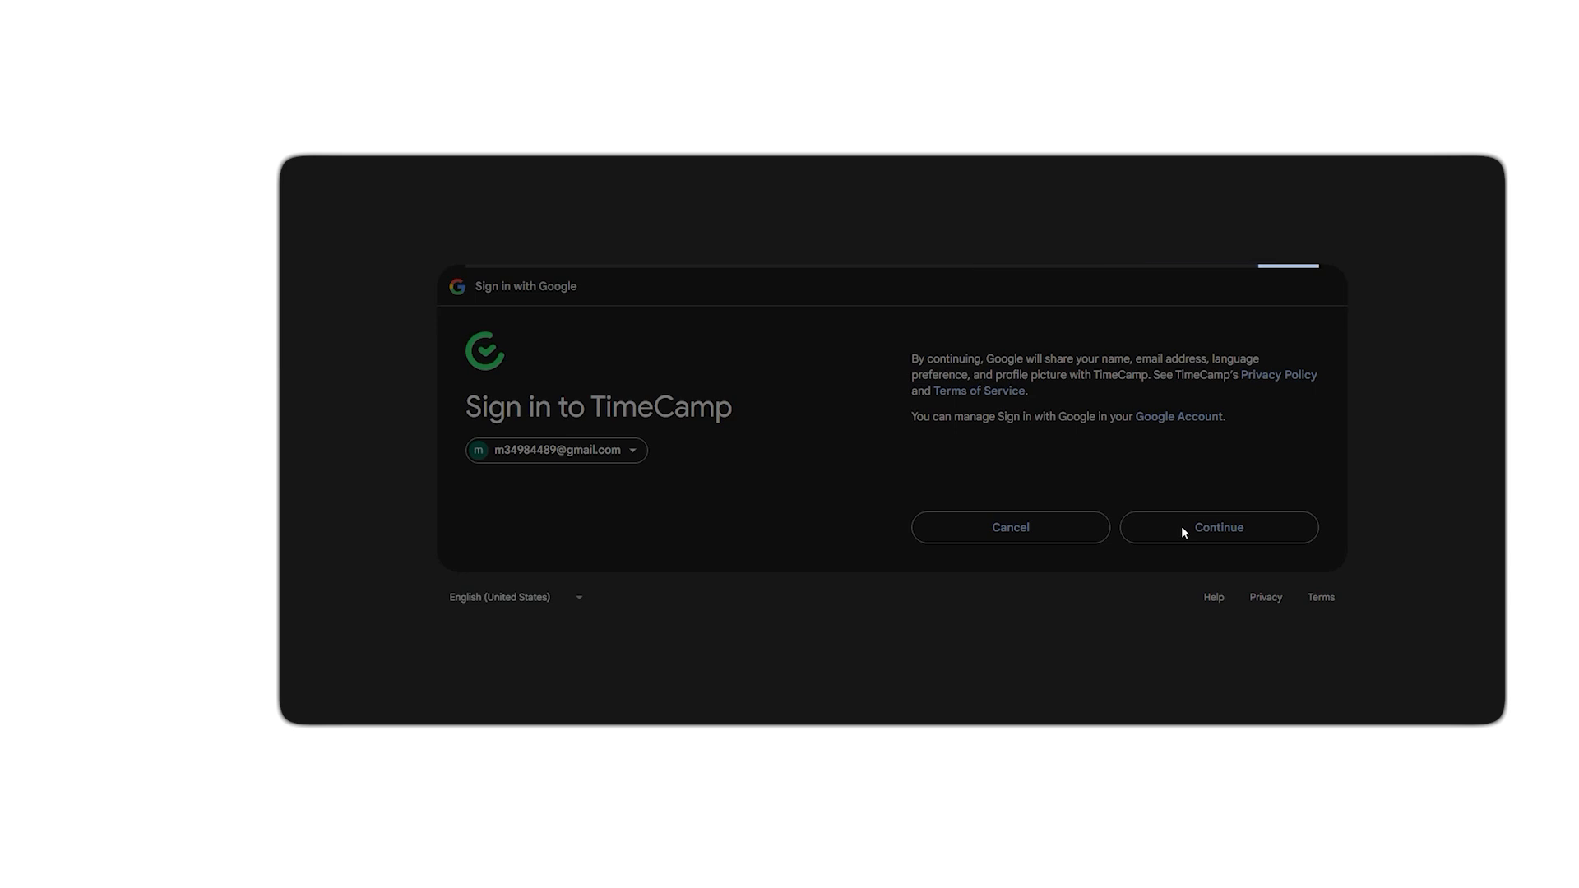
left_click(1217, 527)
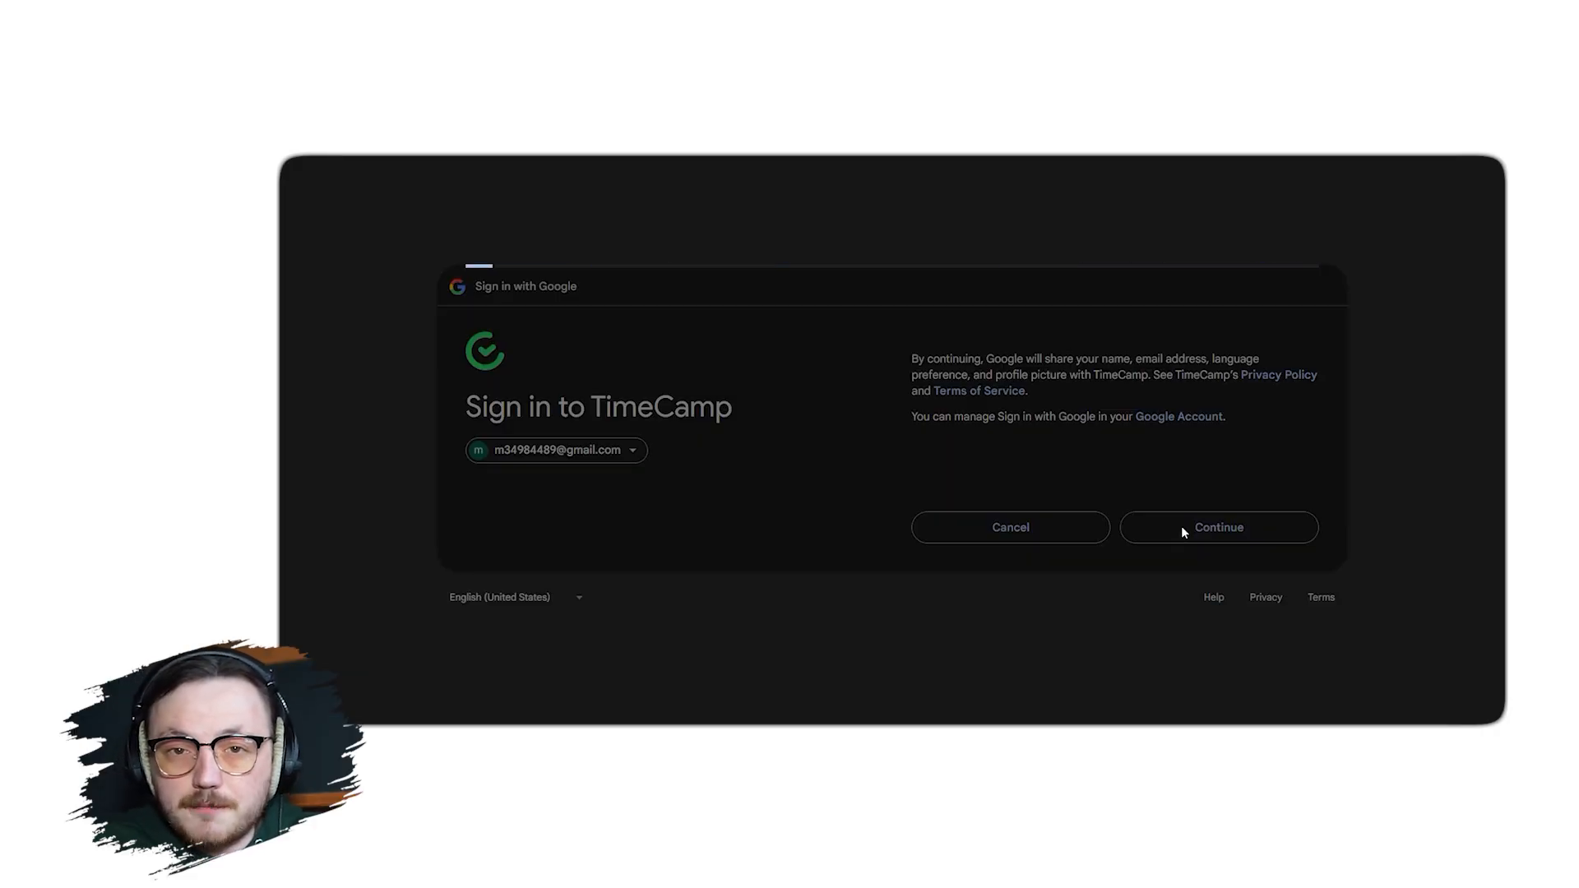
Step: Confirm the Google sign-up, then browse Expenses and open the Tags settings page
left_click(1217, 526)
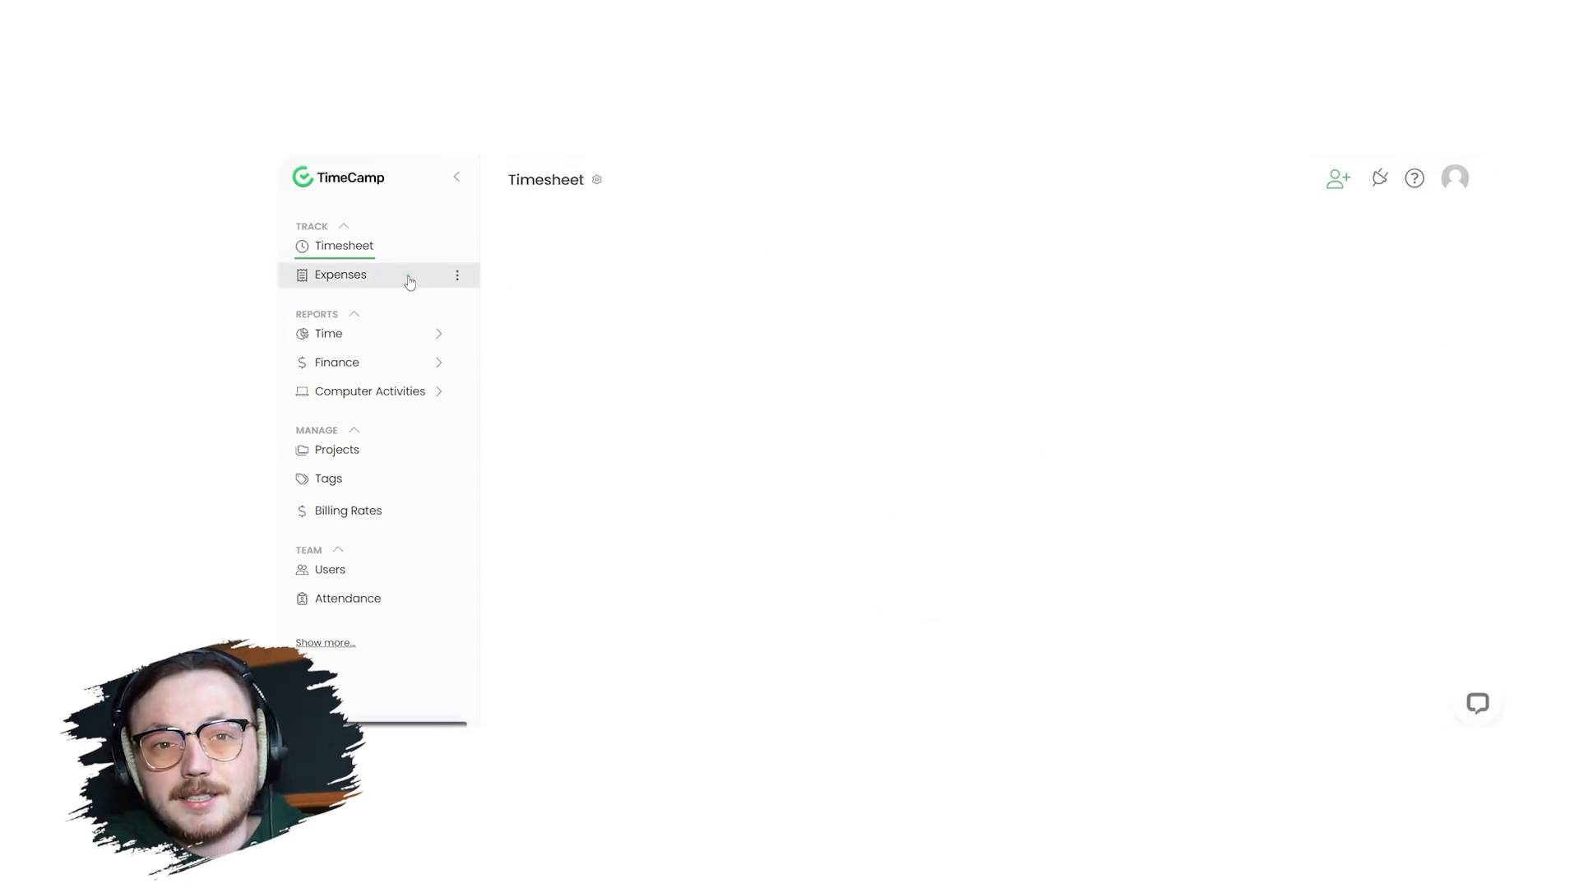
left_click(340, 273)
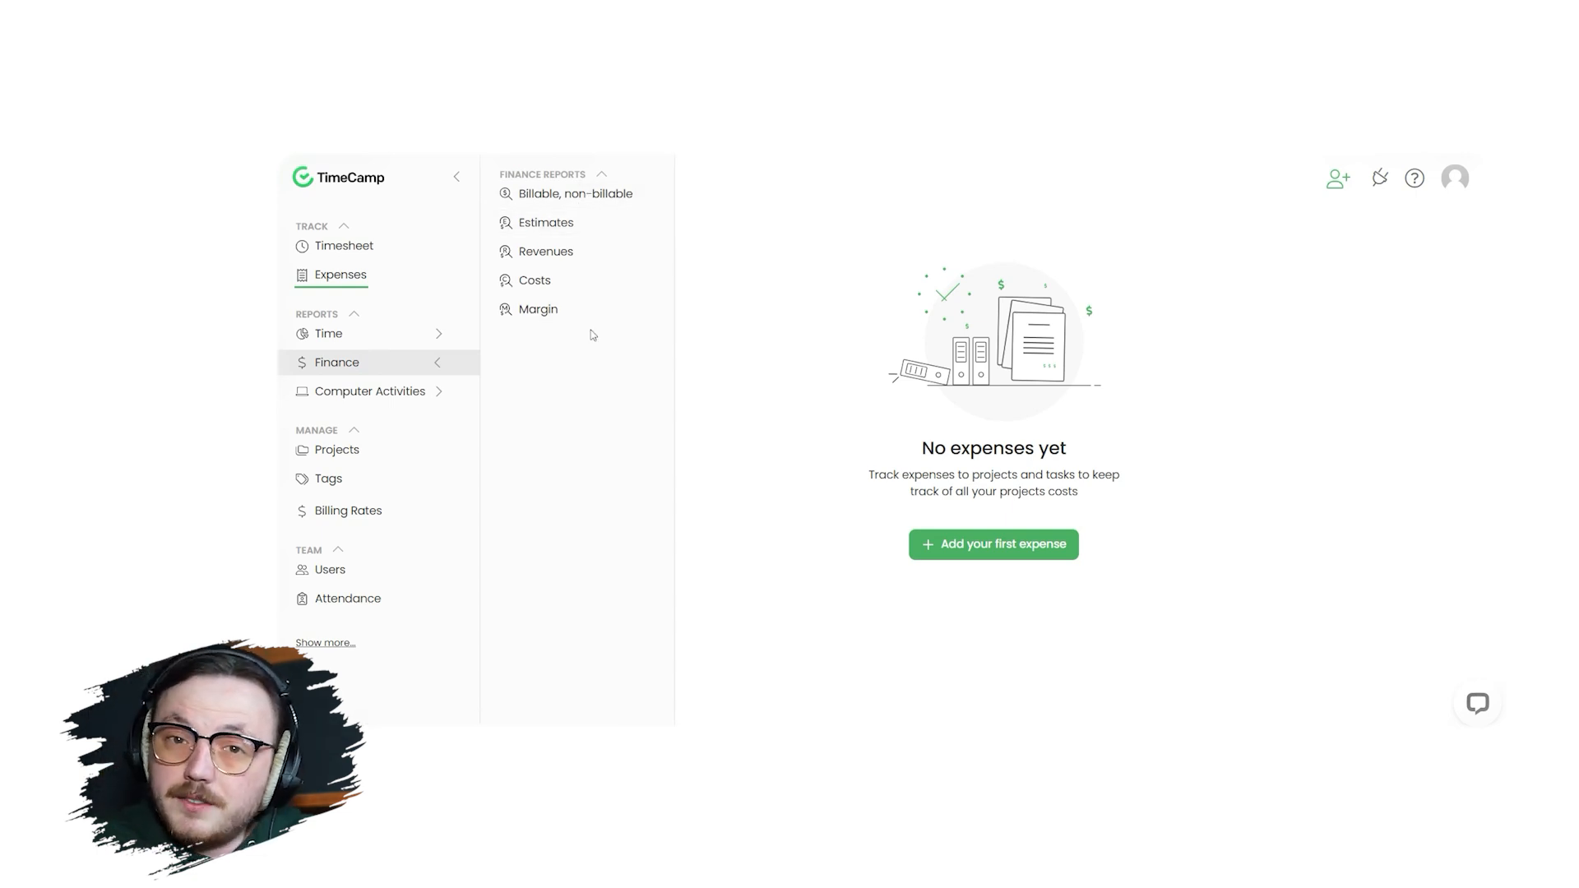
left_click(369, 390)
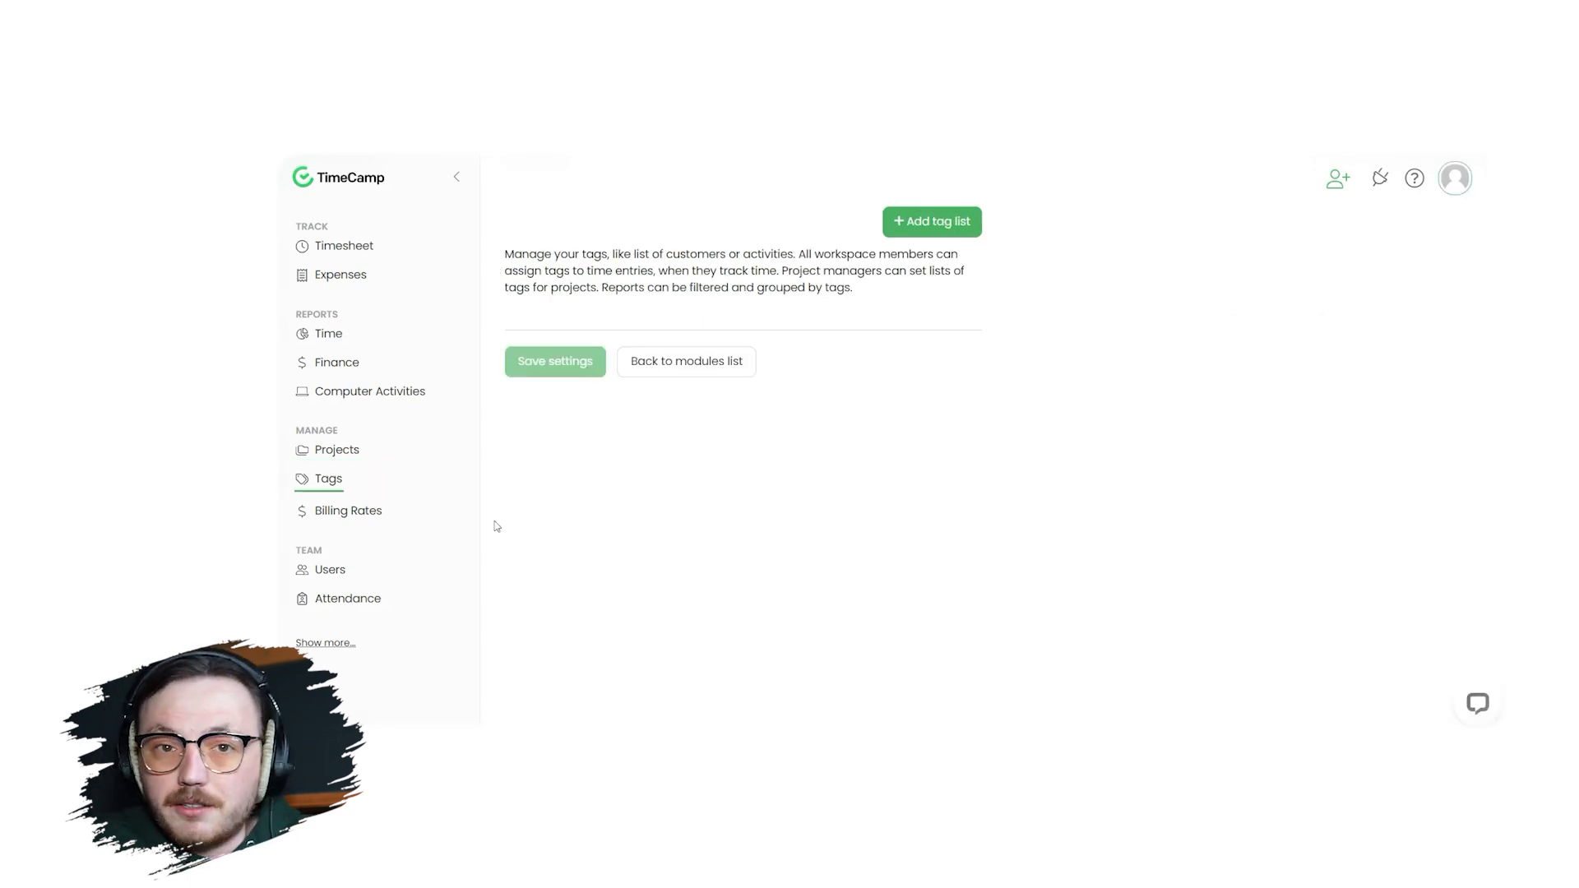
Step: Visit the Billing Rates, Users and Attendance pages, ending on the empty Projects list
left_click(347, 511)
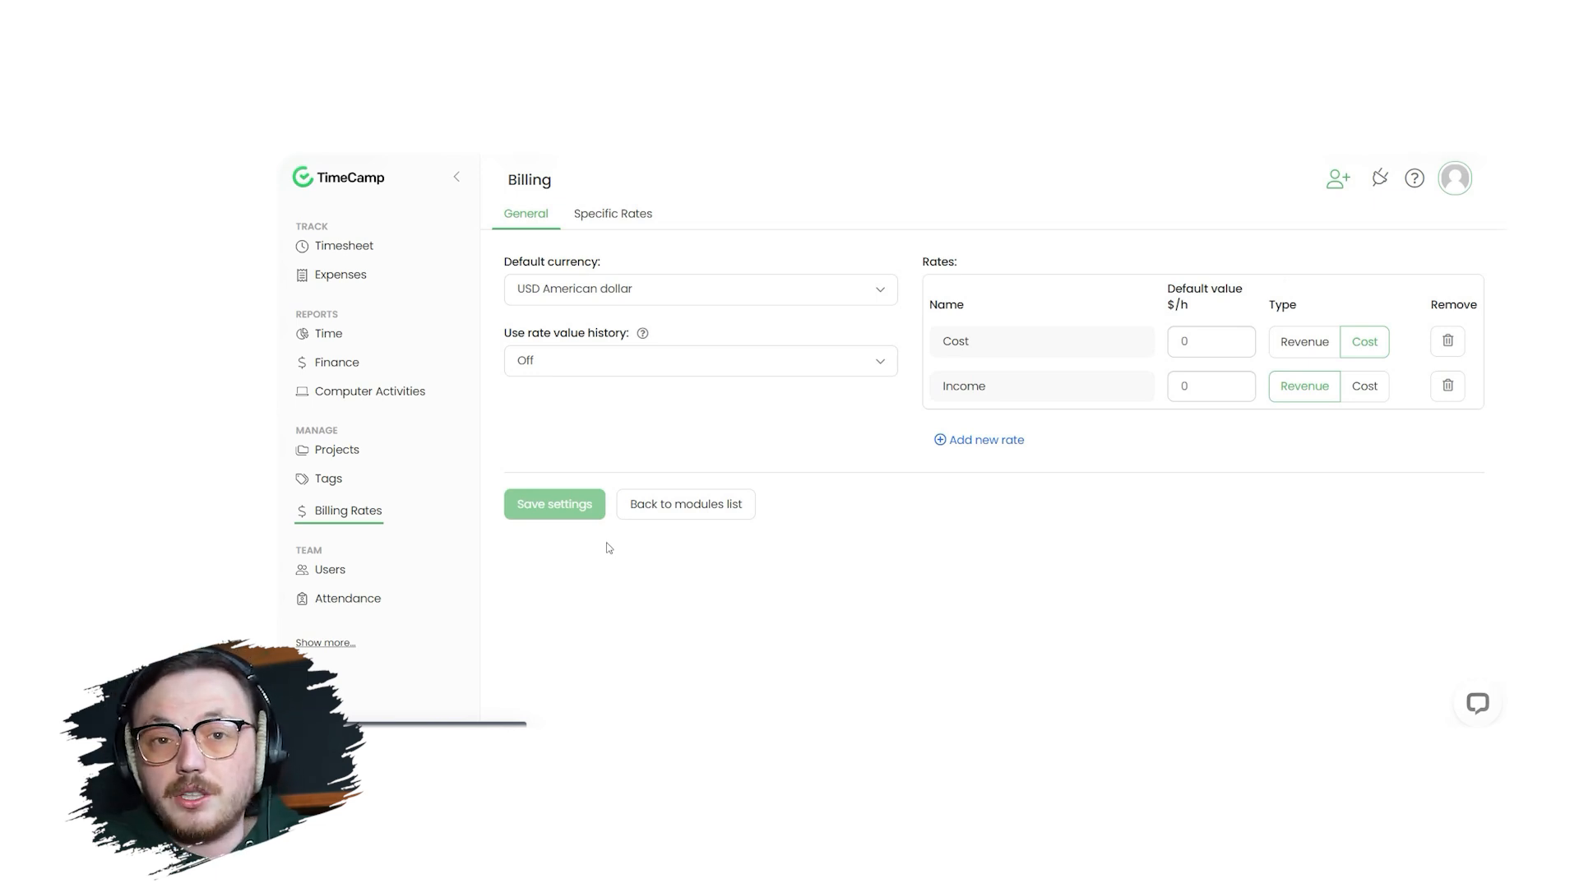
left_click(329, 569)
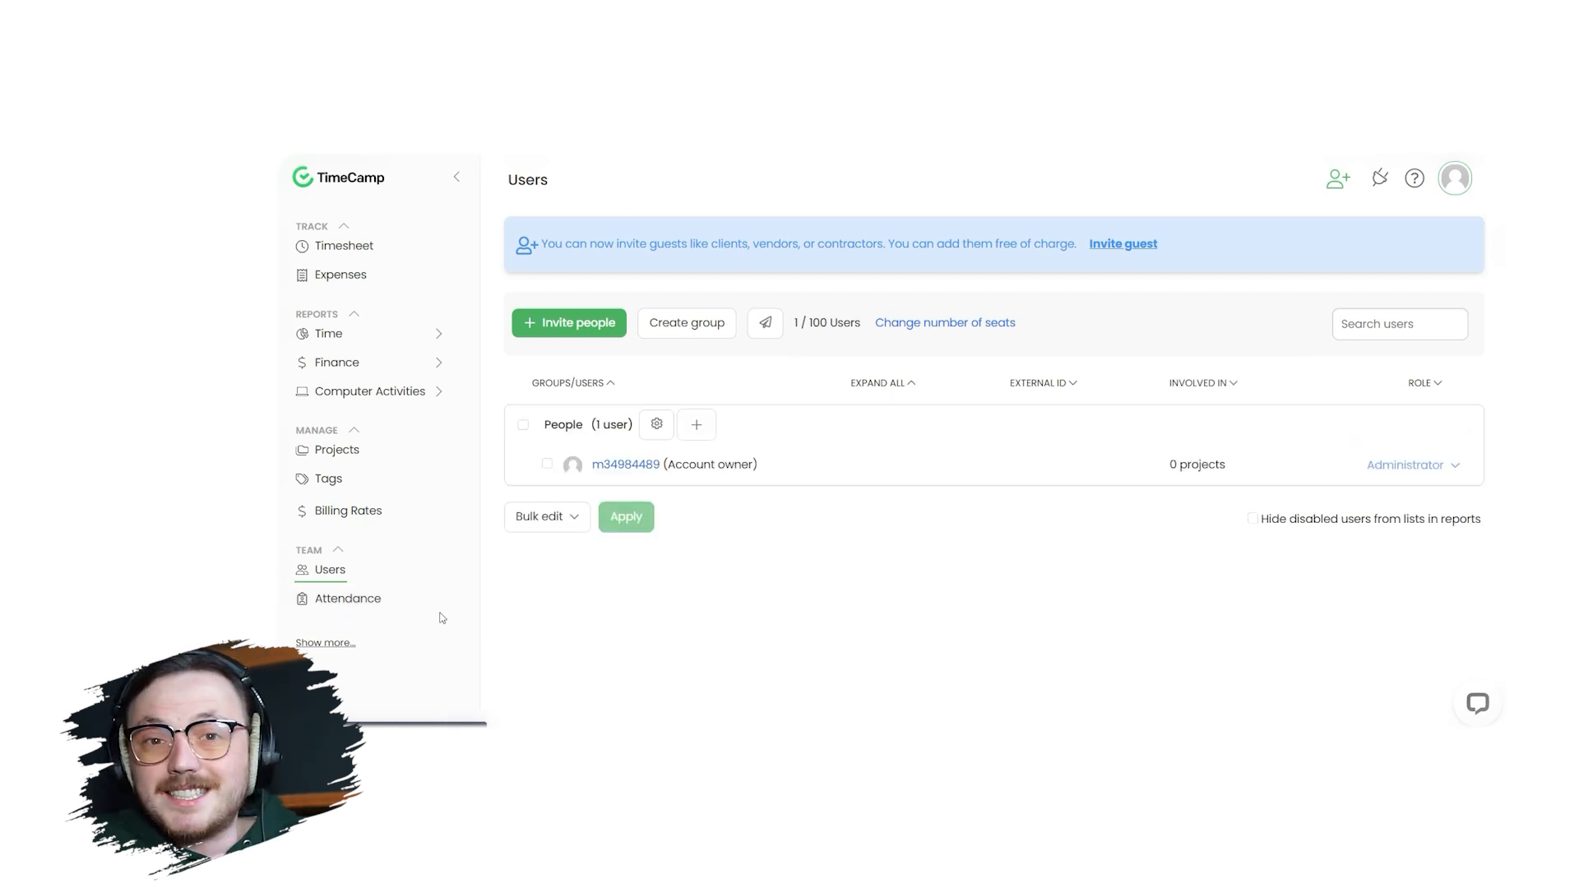
left_click(347, 597)
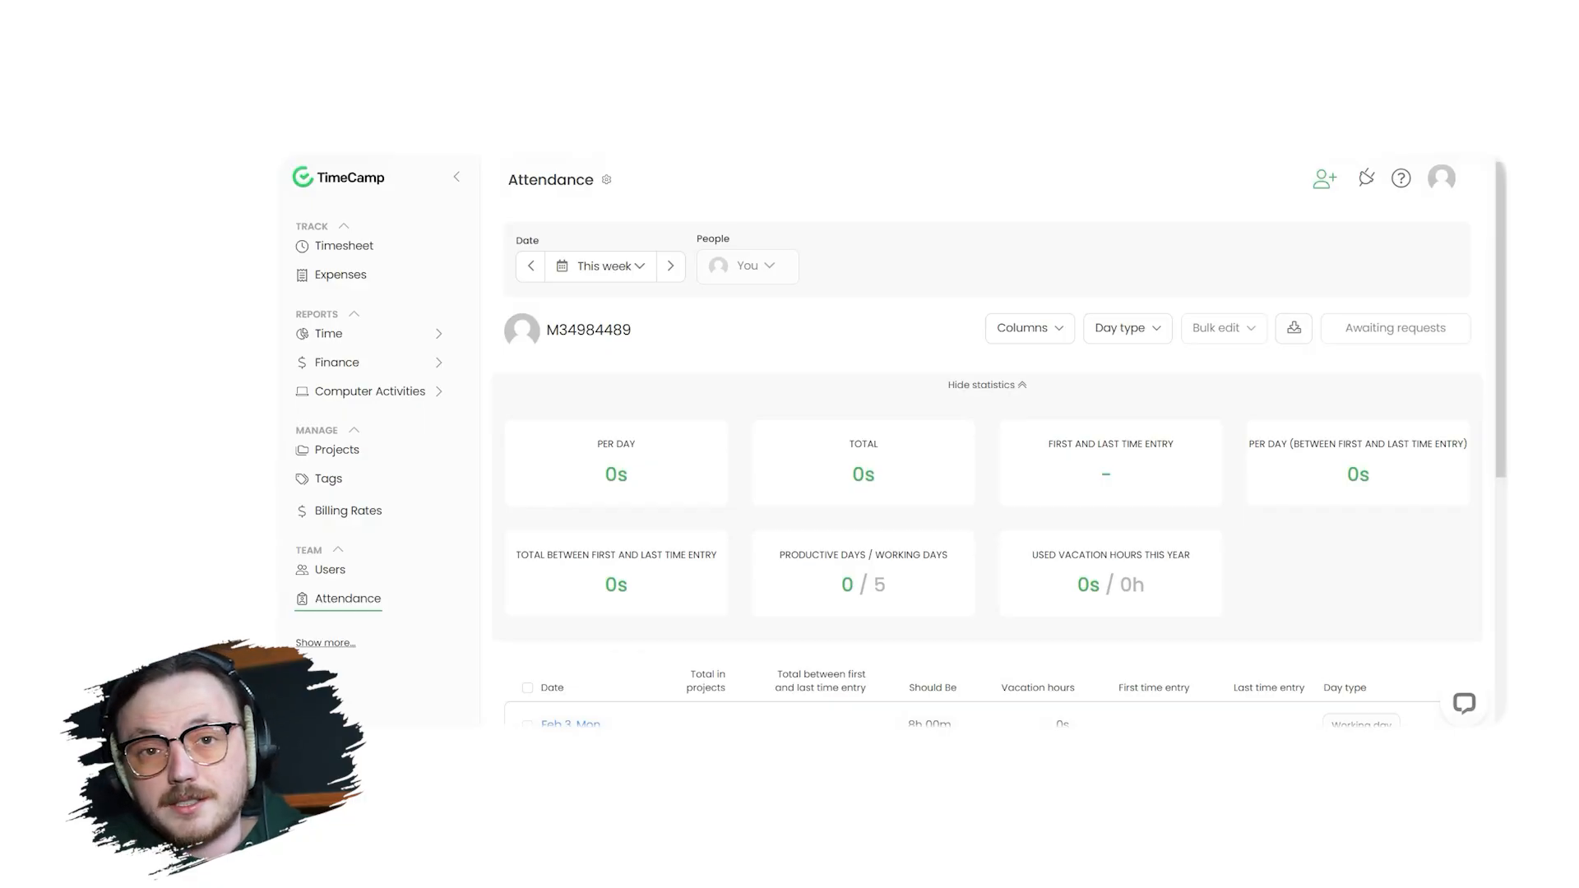
left_click(337, 449)
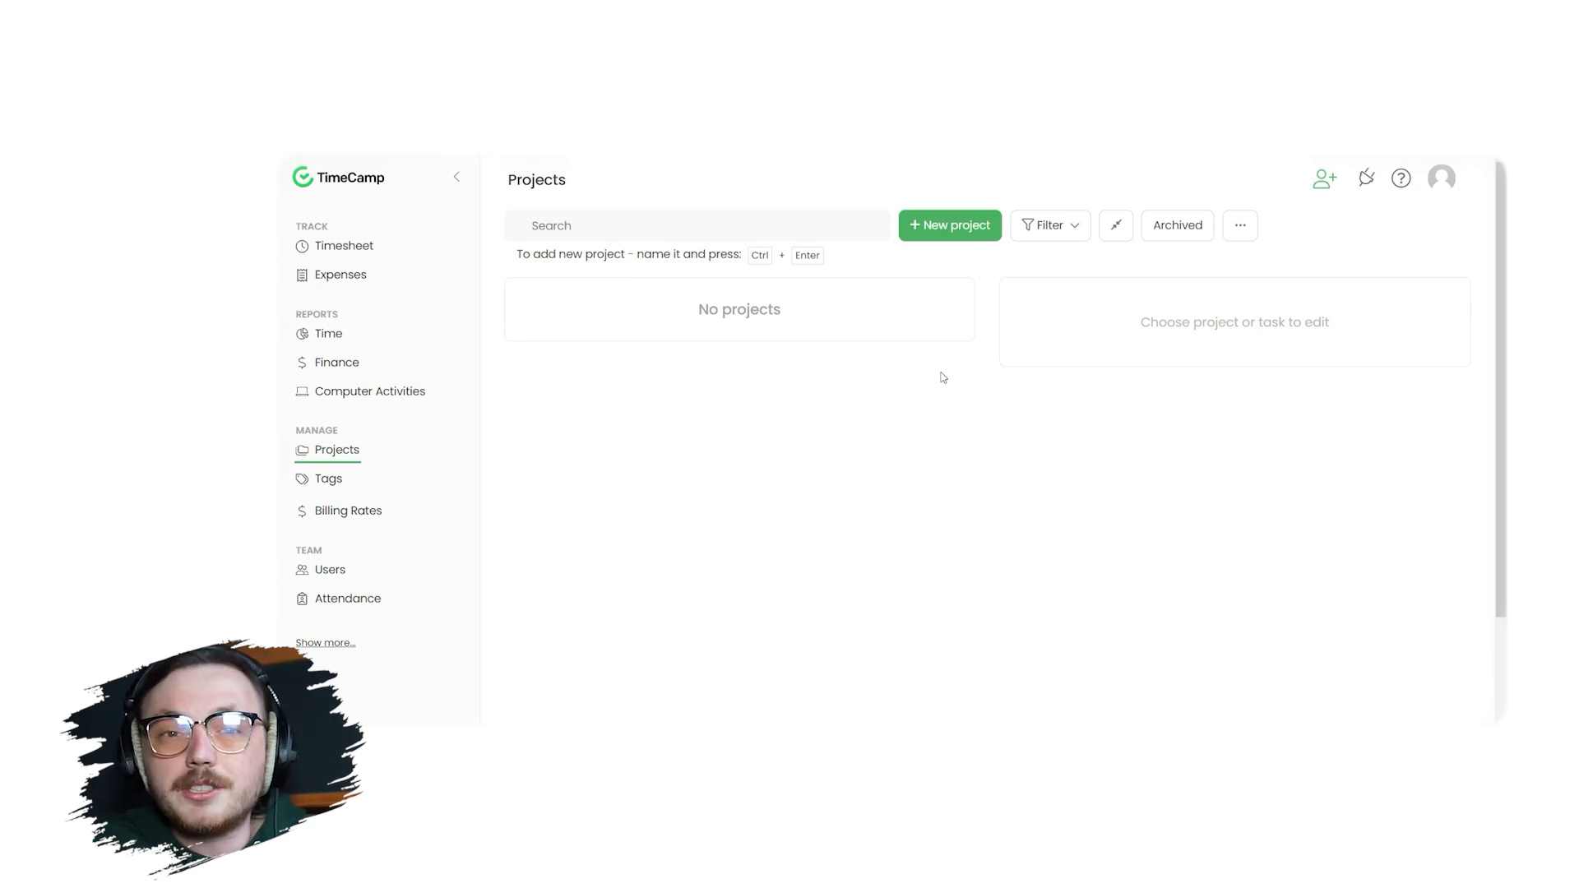
Step: Create a new project named 'client timesheet'
left_click(948, 225)
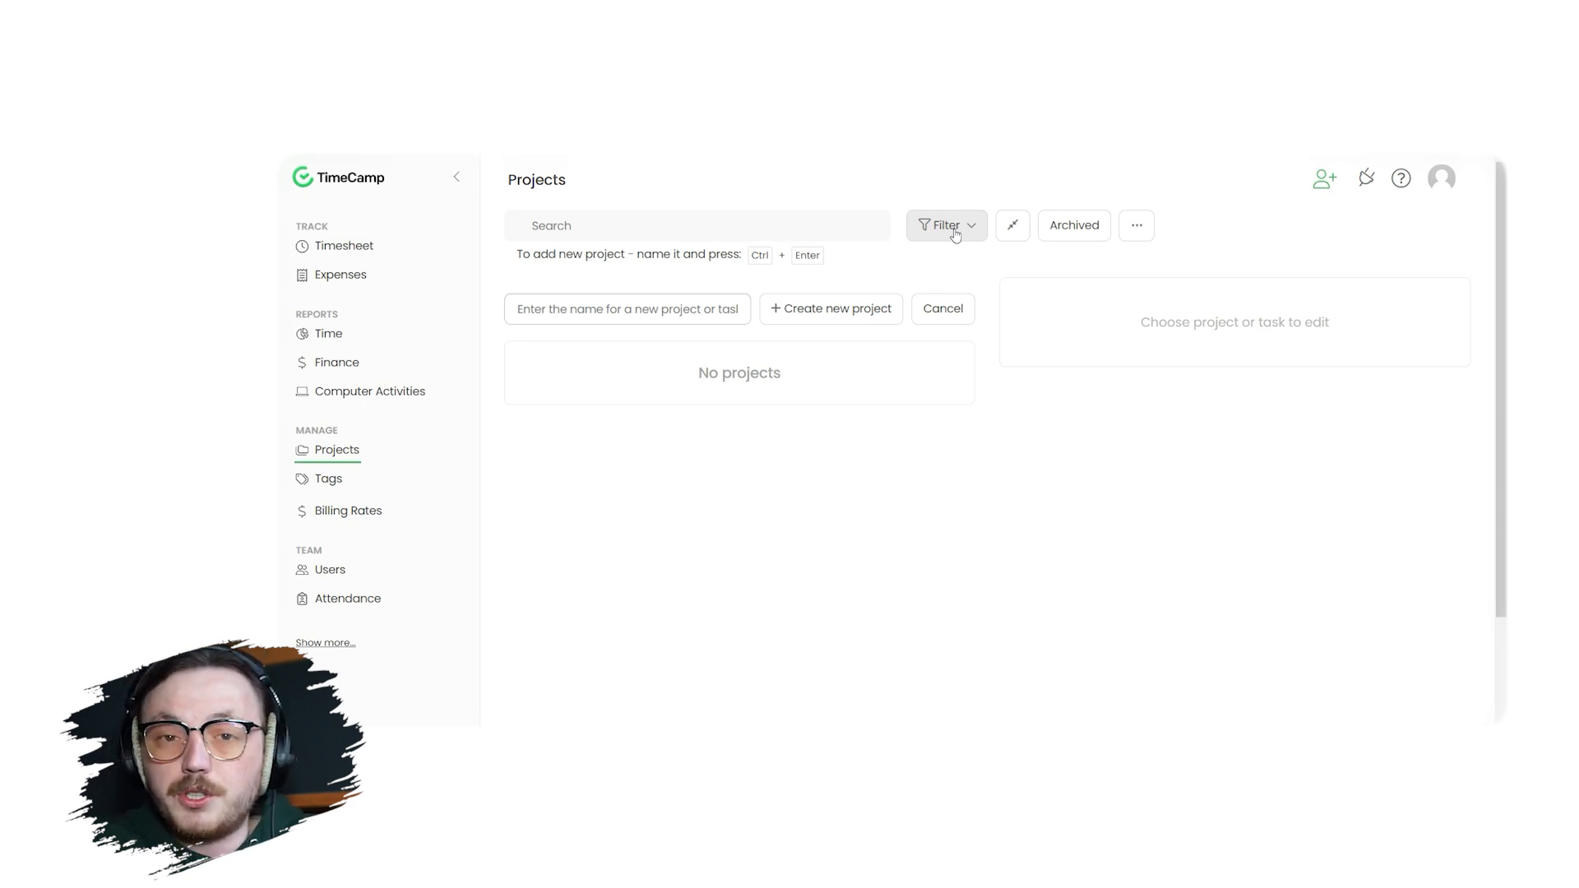
type("client timesh")
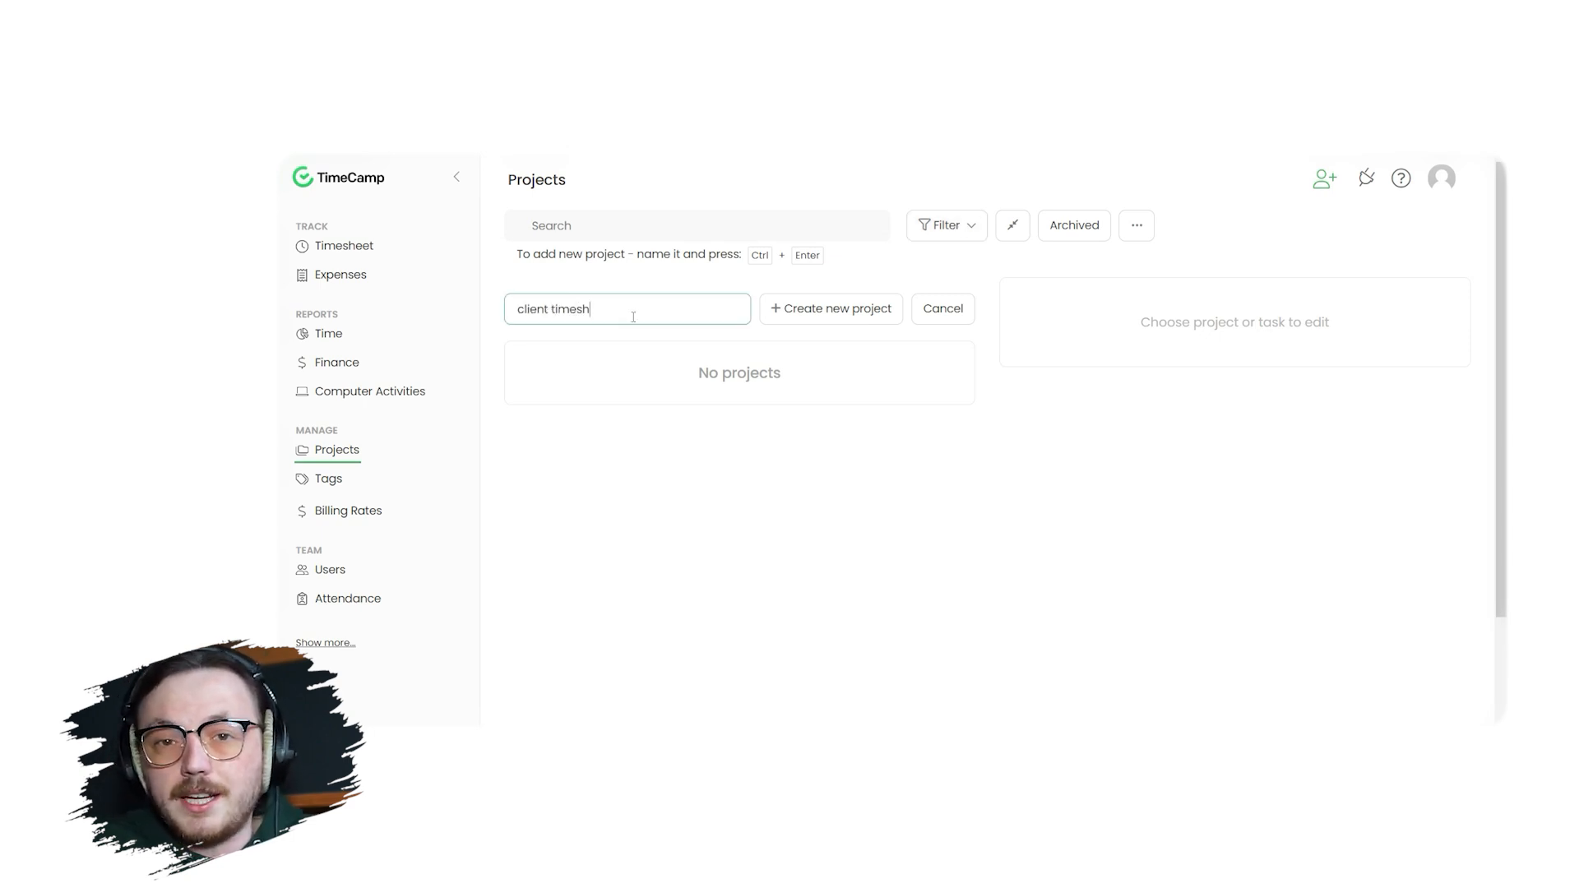
type("eet")
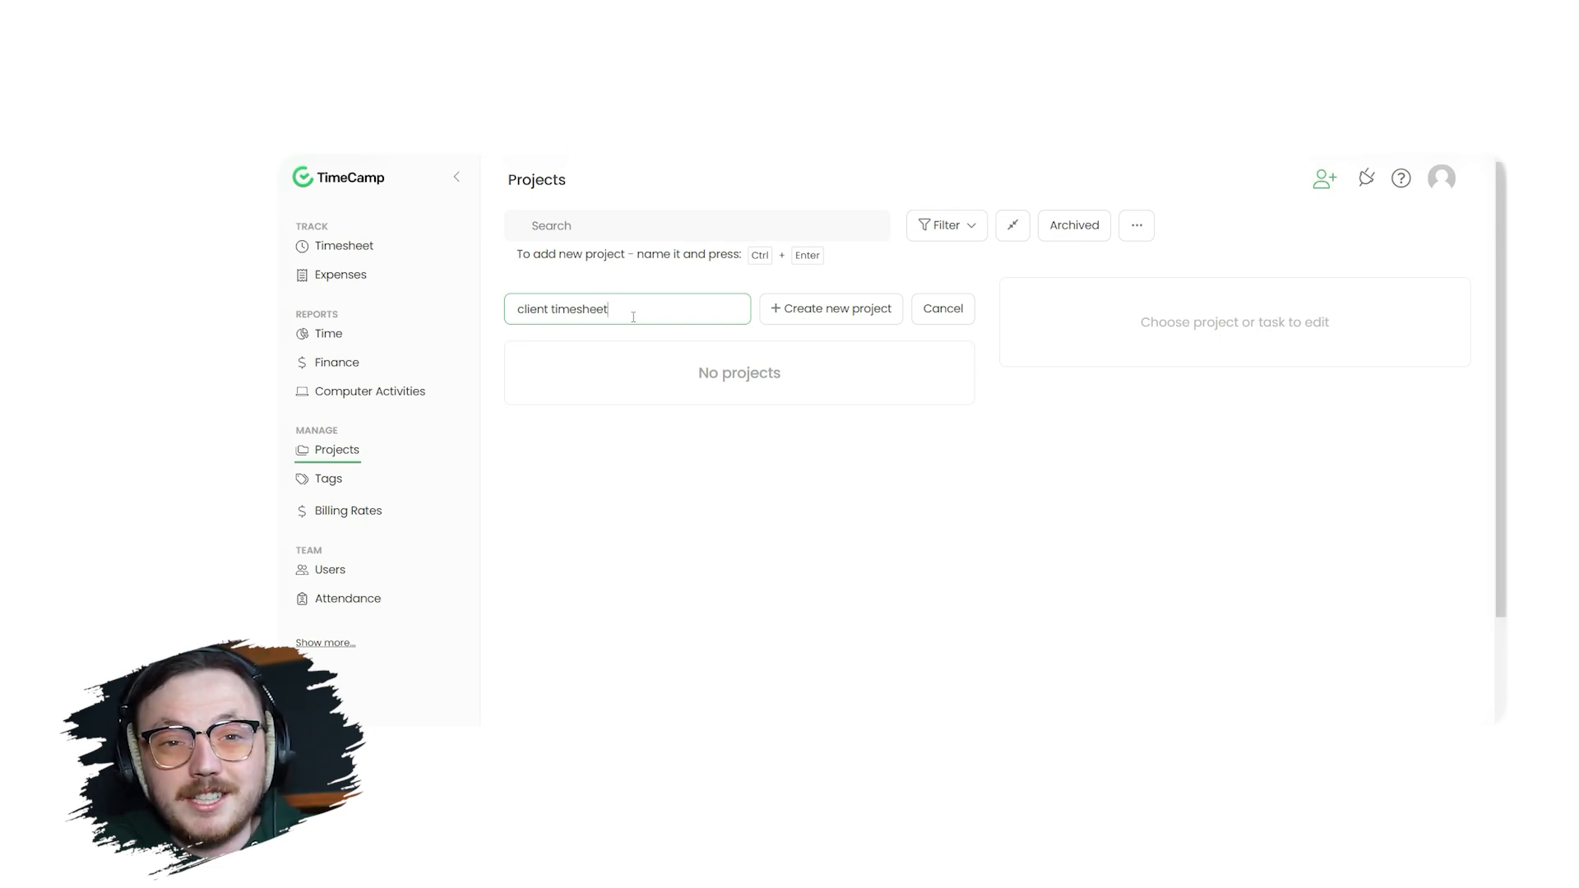
left_click(829, 308)
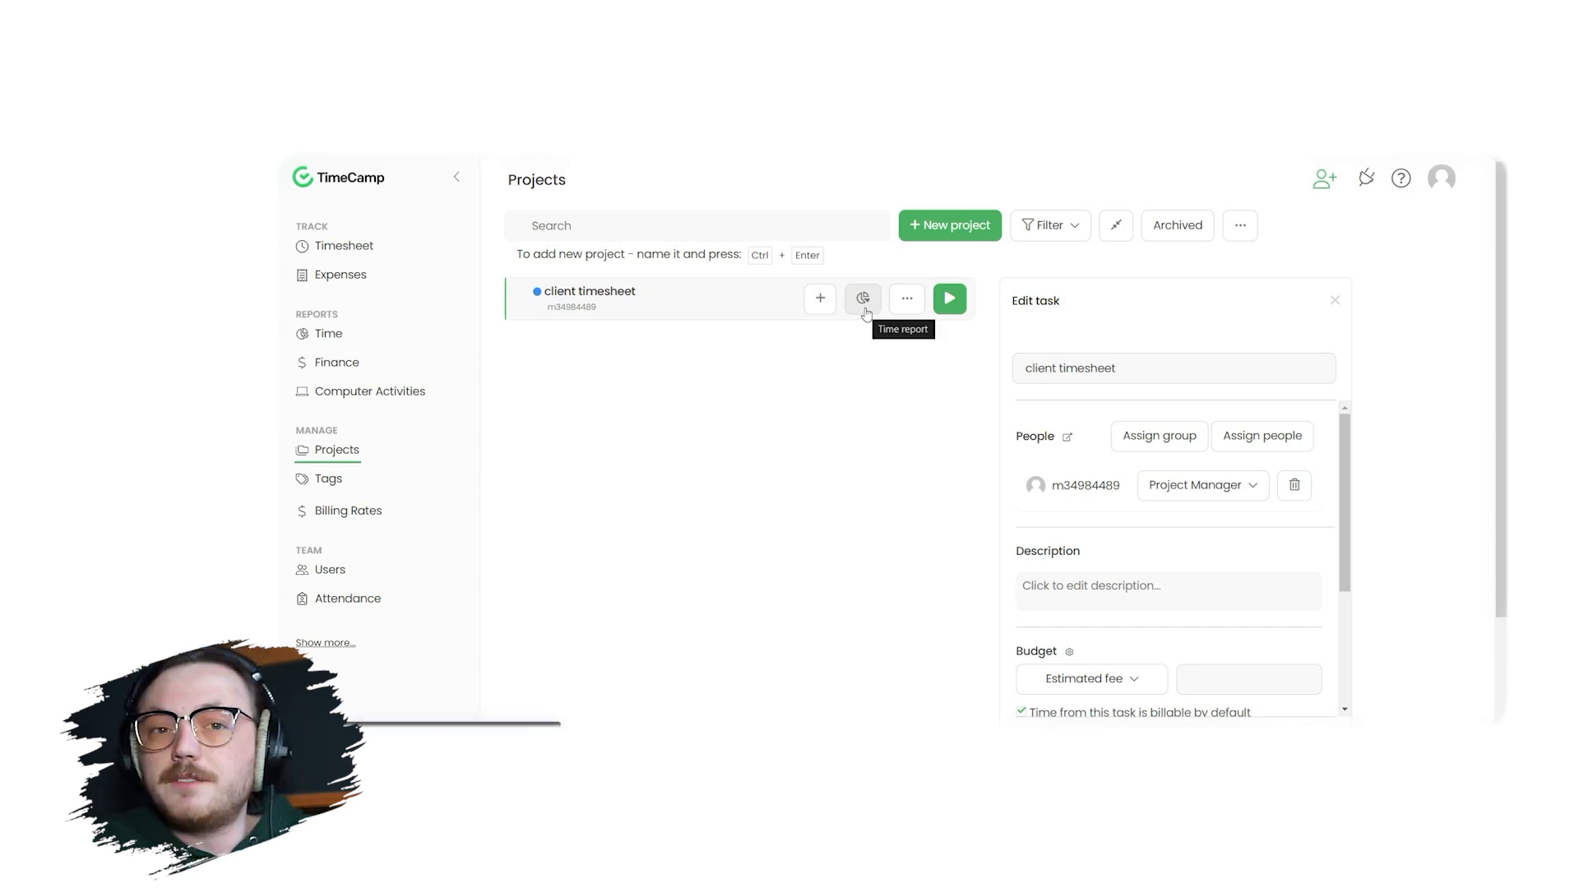
Step: Return to the Projects list and open the Add task form for client timesheet
left_click(861, 298)
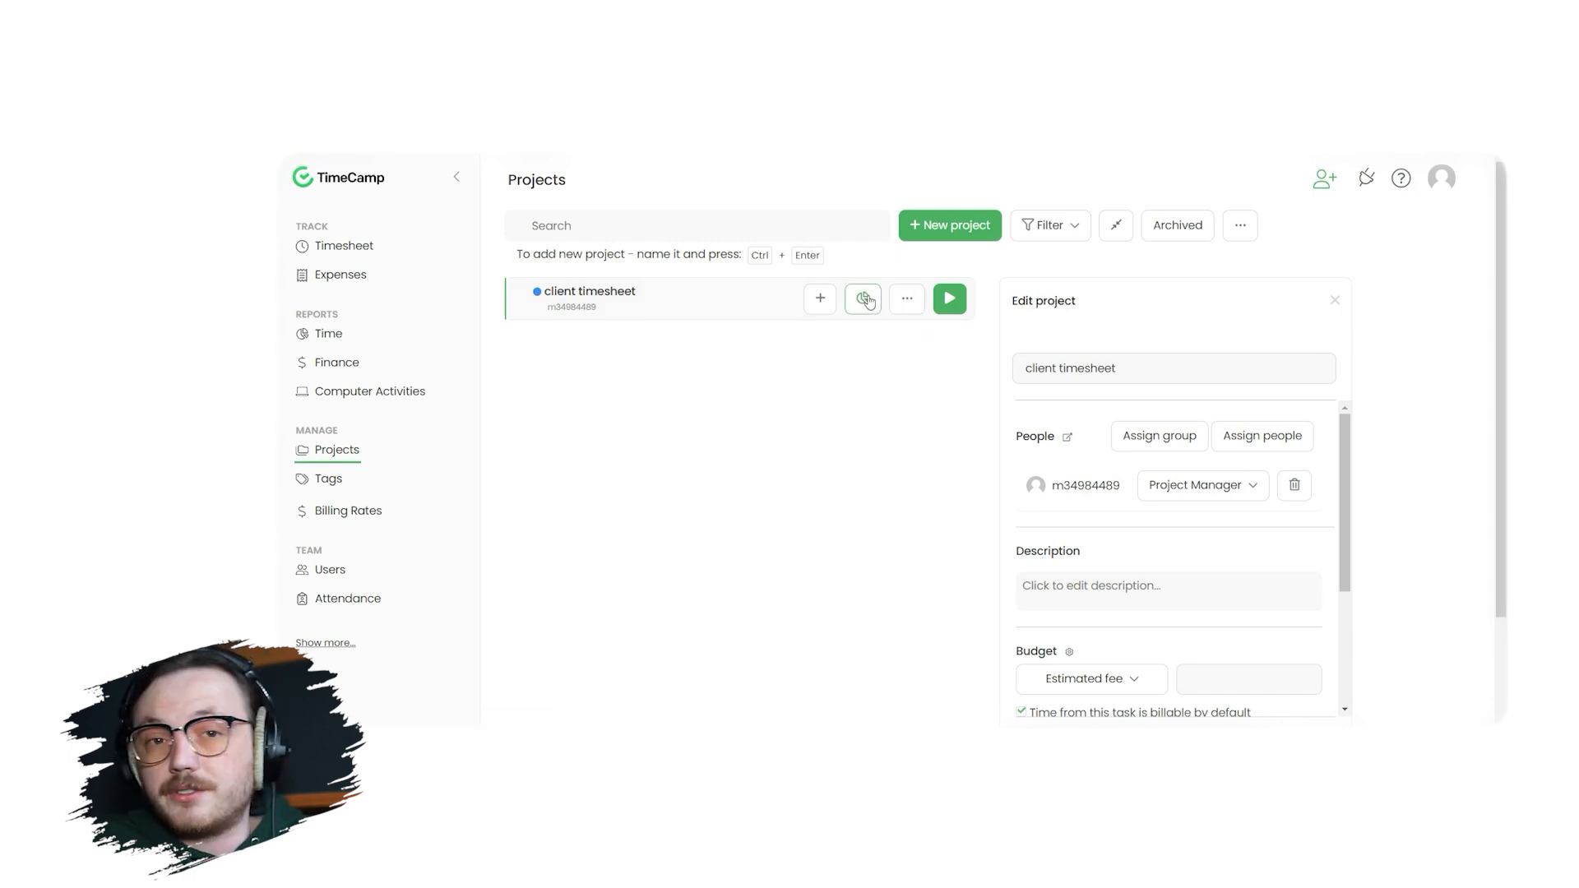
left_click(862, 299)
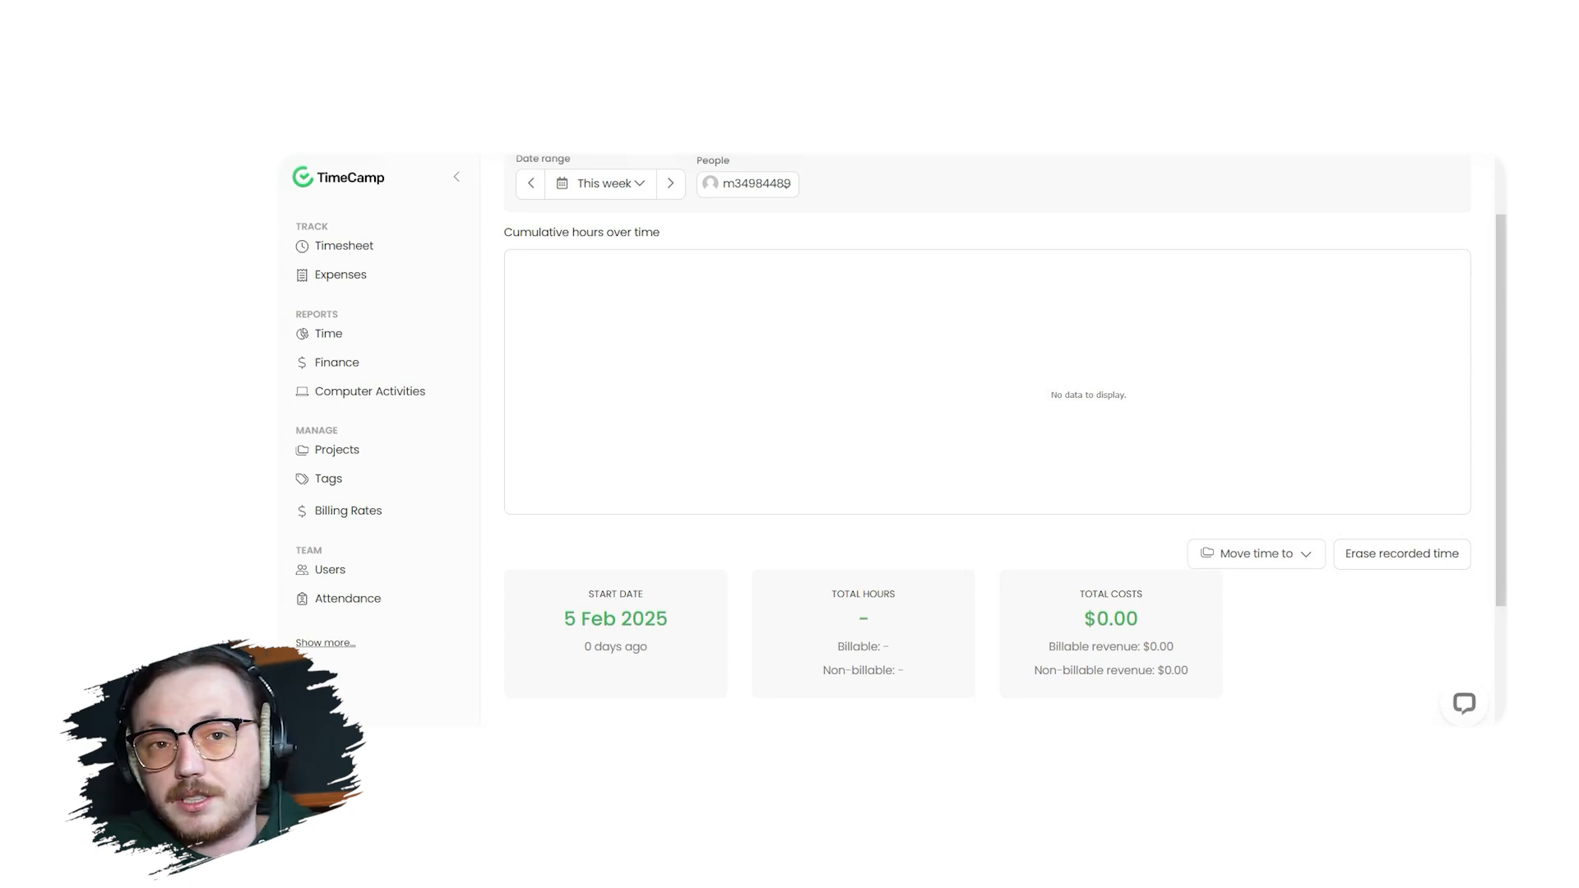
left_click(905, 298)
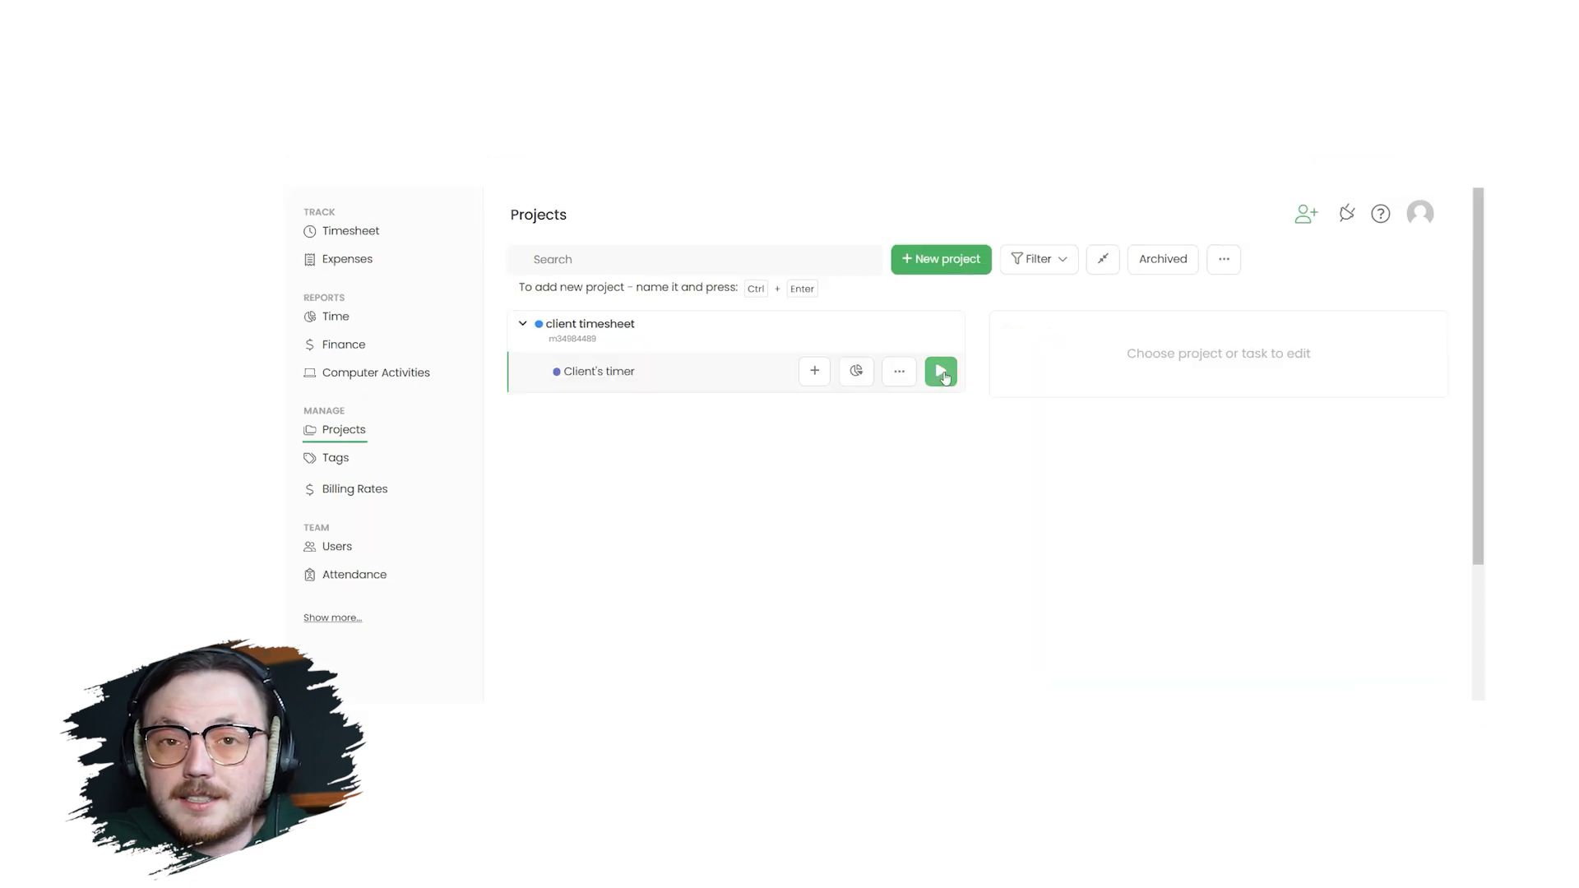
mouse_move(941, 371)
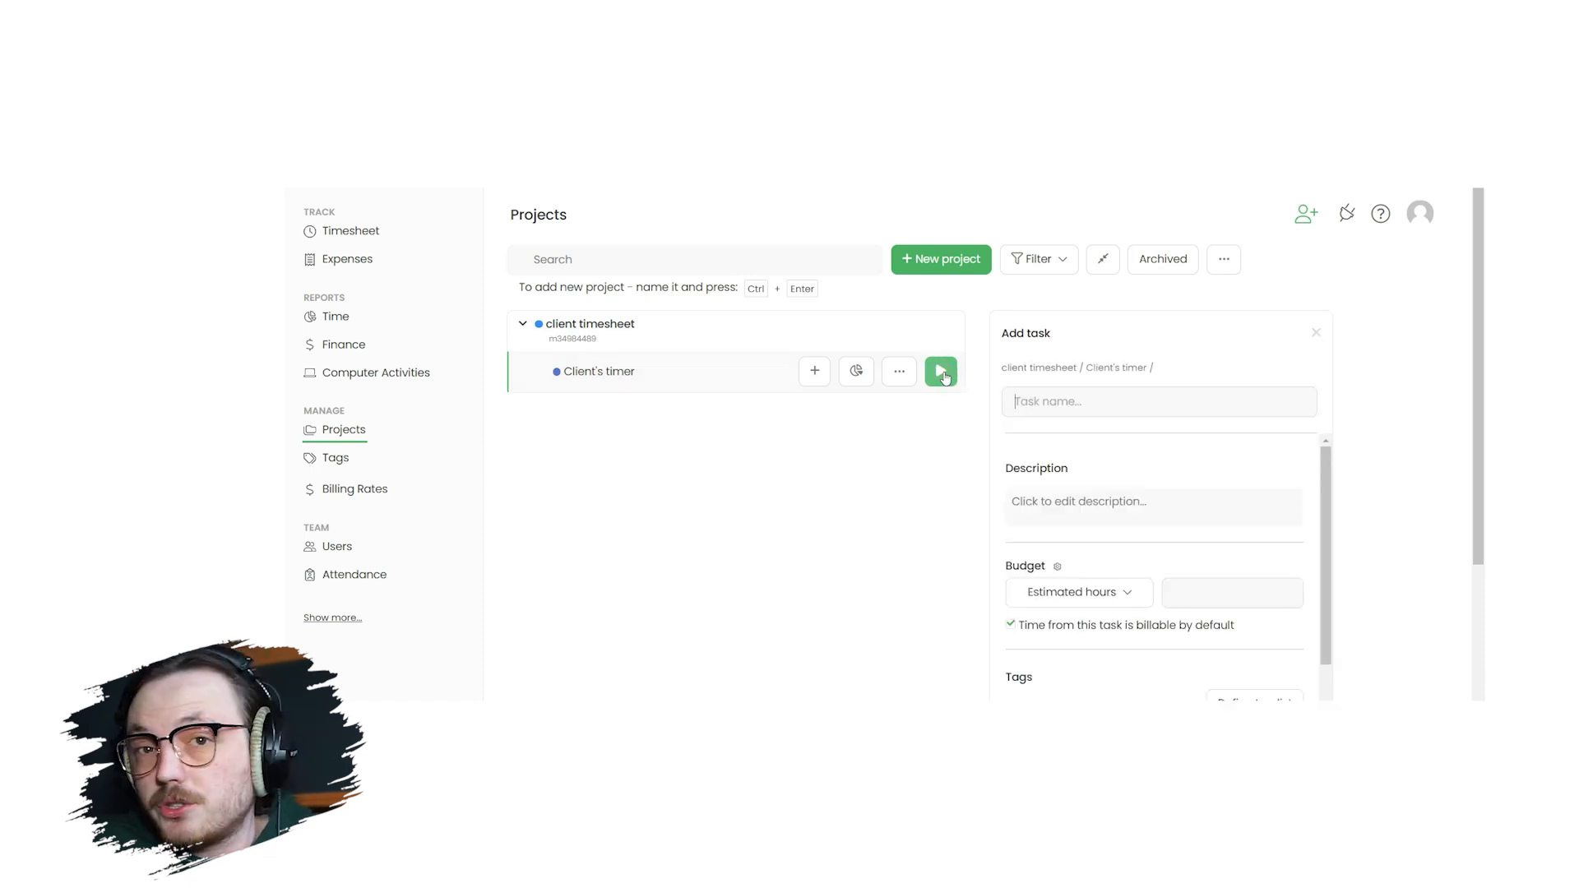
left_click(939, 371)
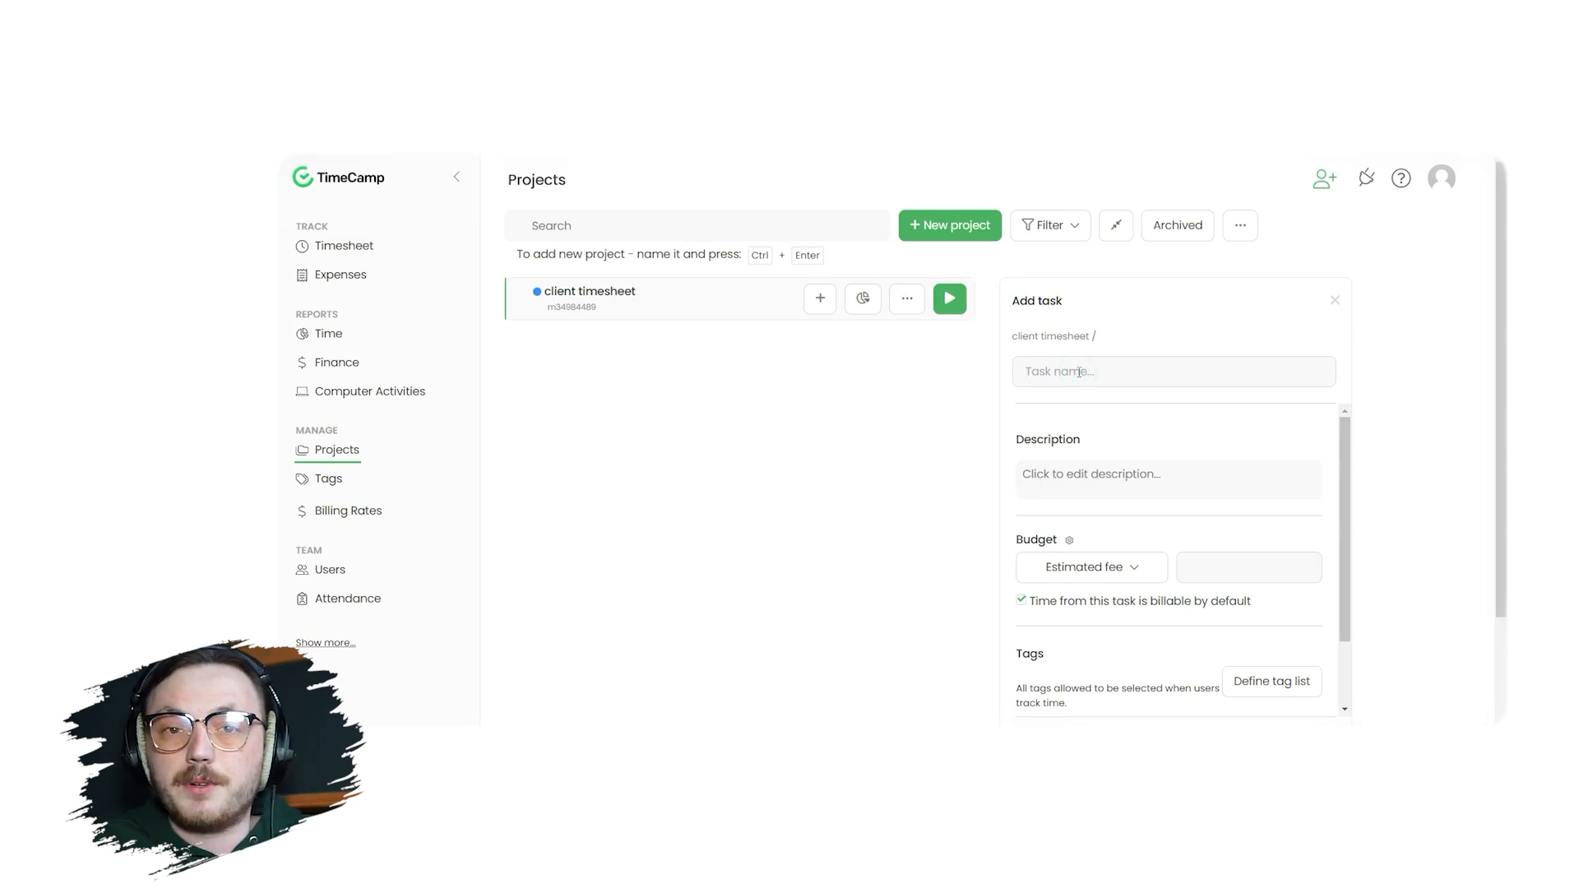
Step: Add task 'Client's timer' described 'To measure clients', then open the Users page
type("Client's tim")
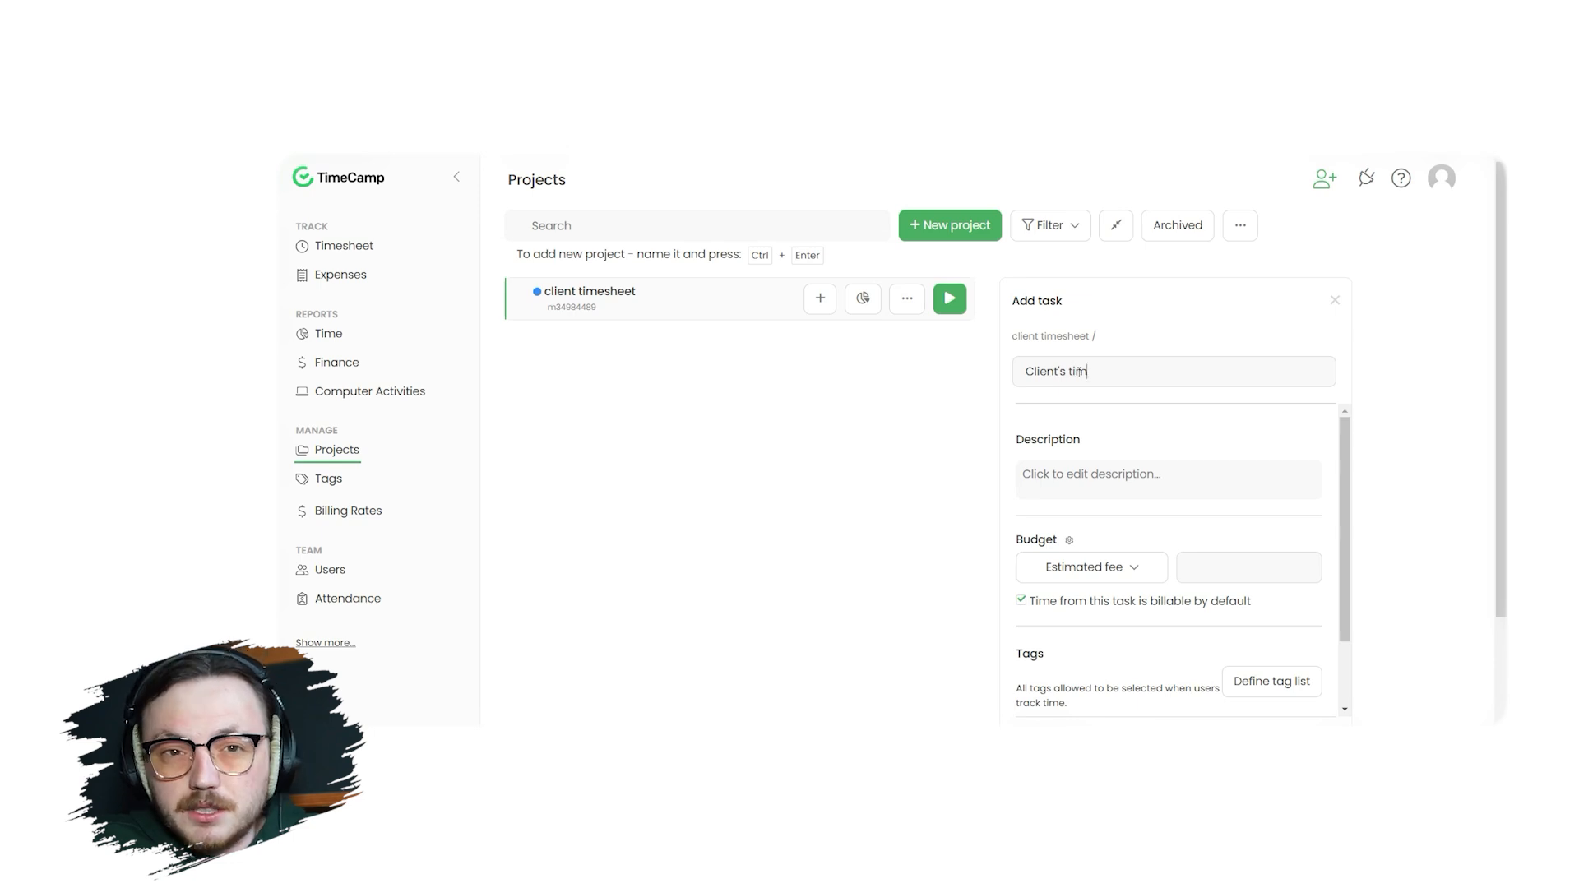
type("To measure clients")
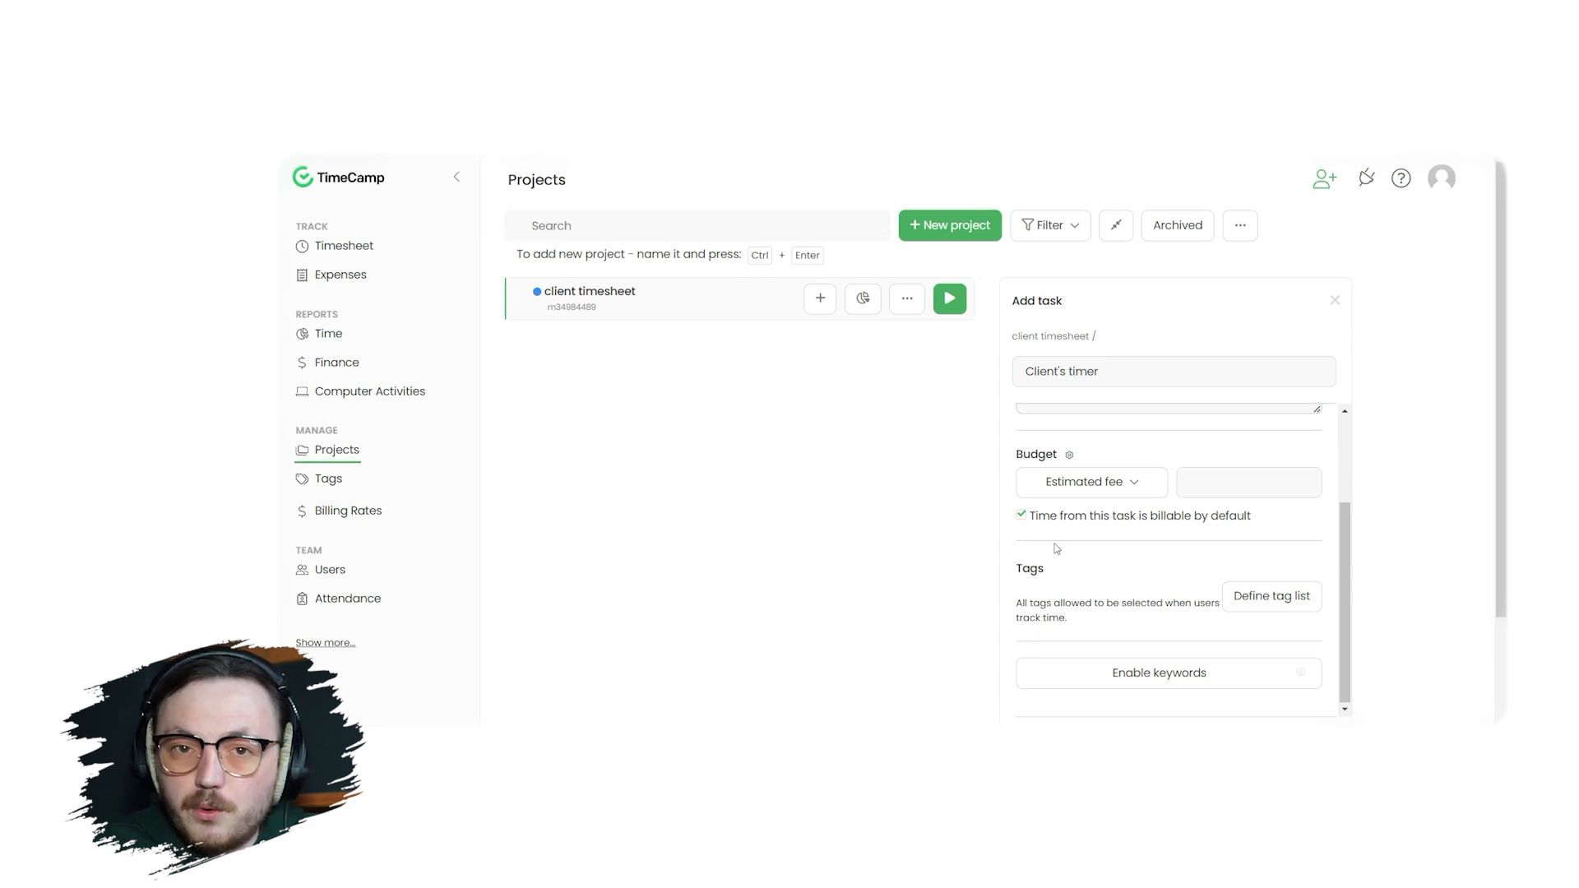
scroll("down", 3)
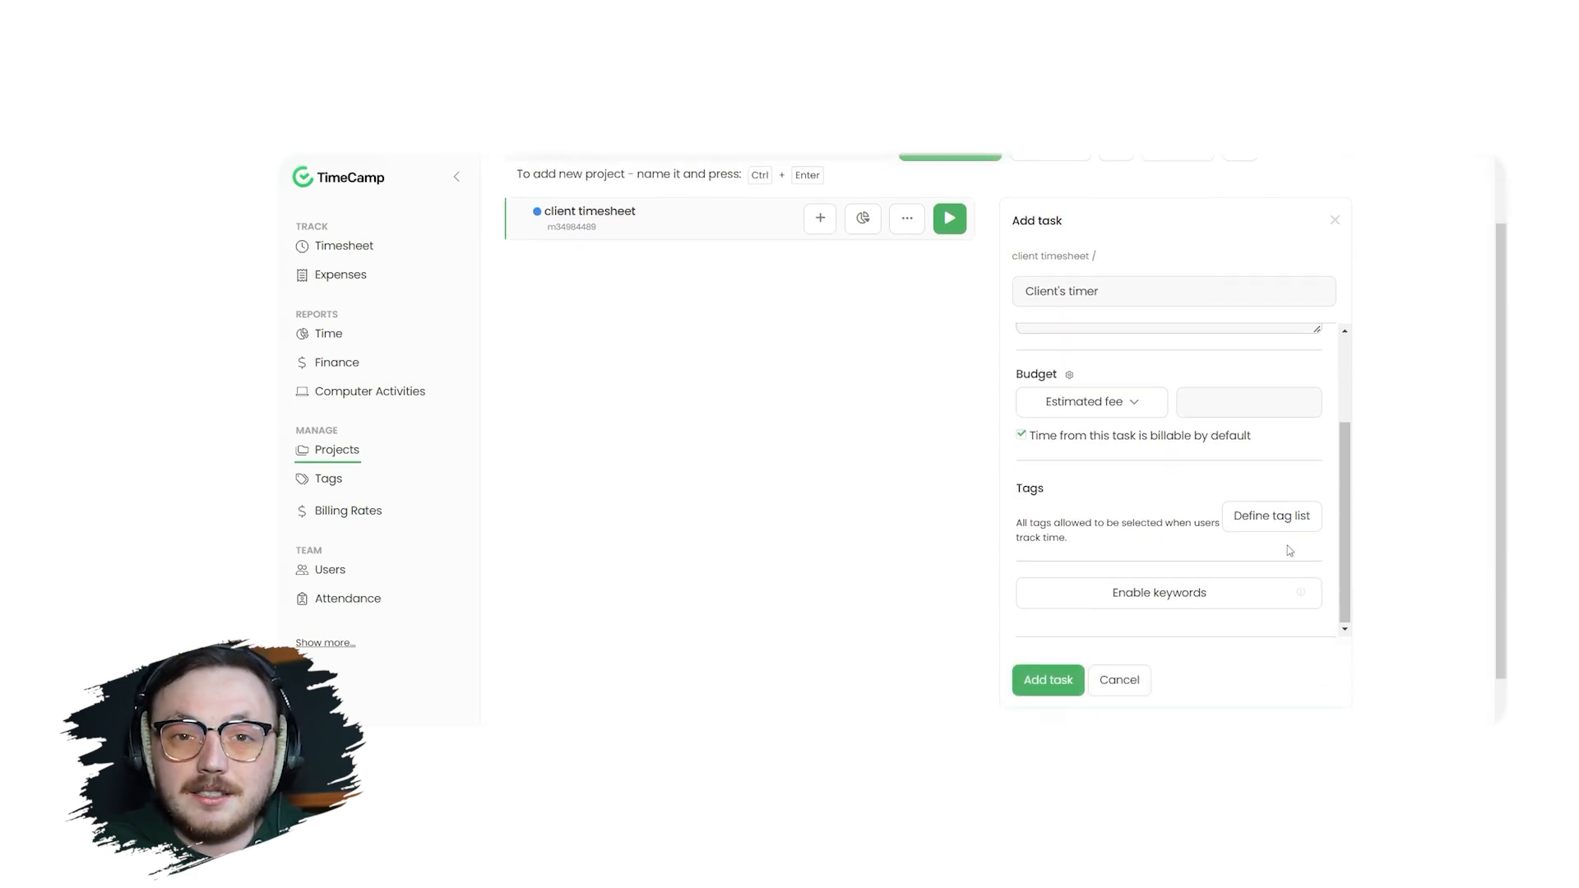
left_click(1047, 680)
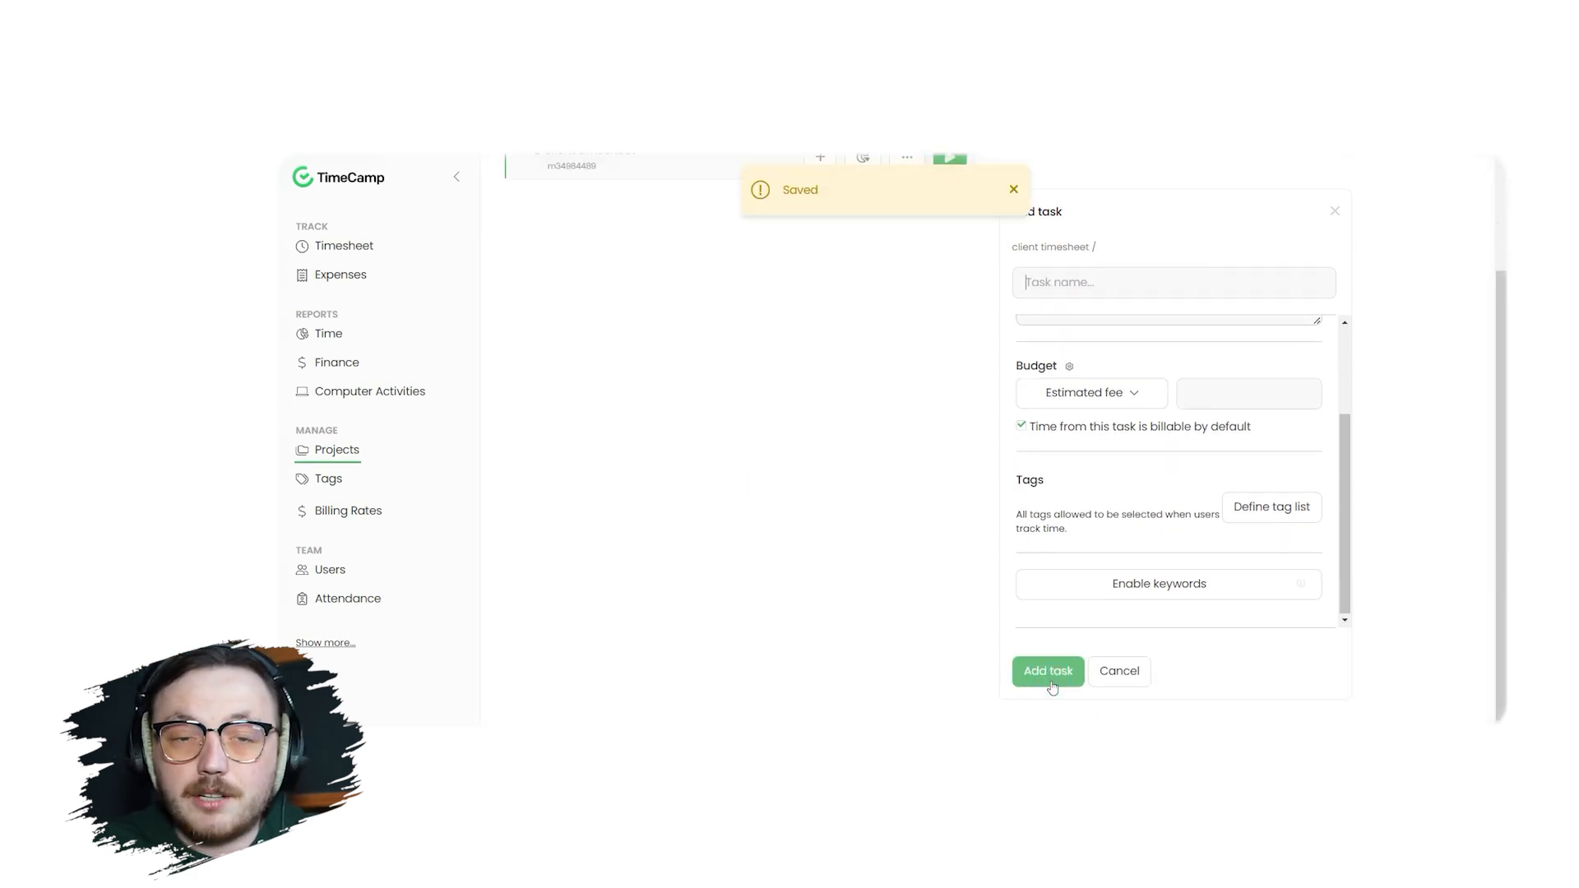
left_click(1047, 671)
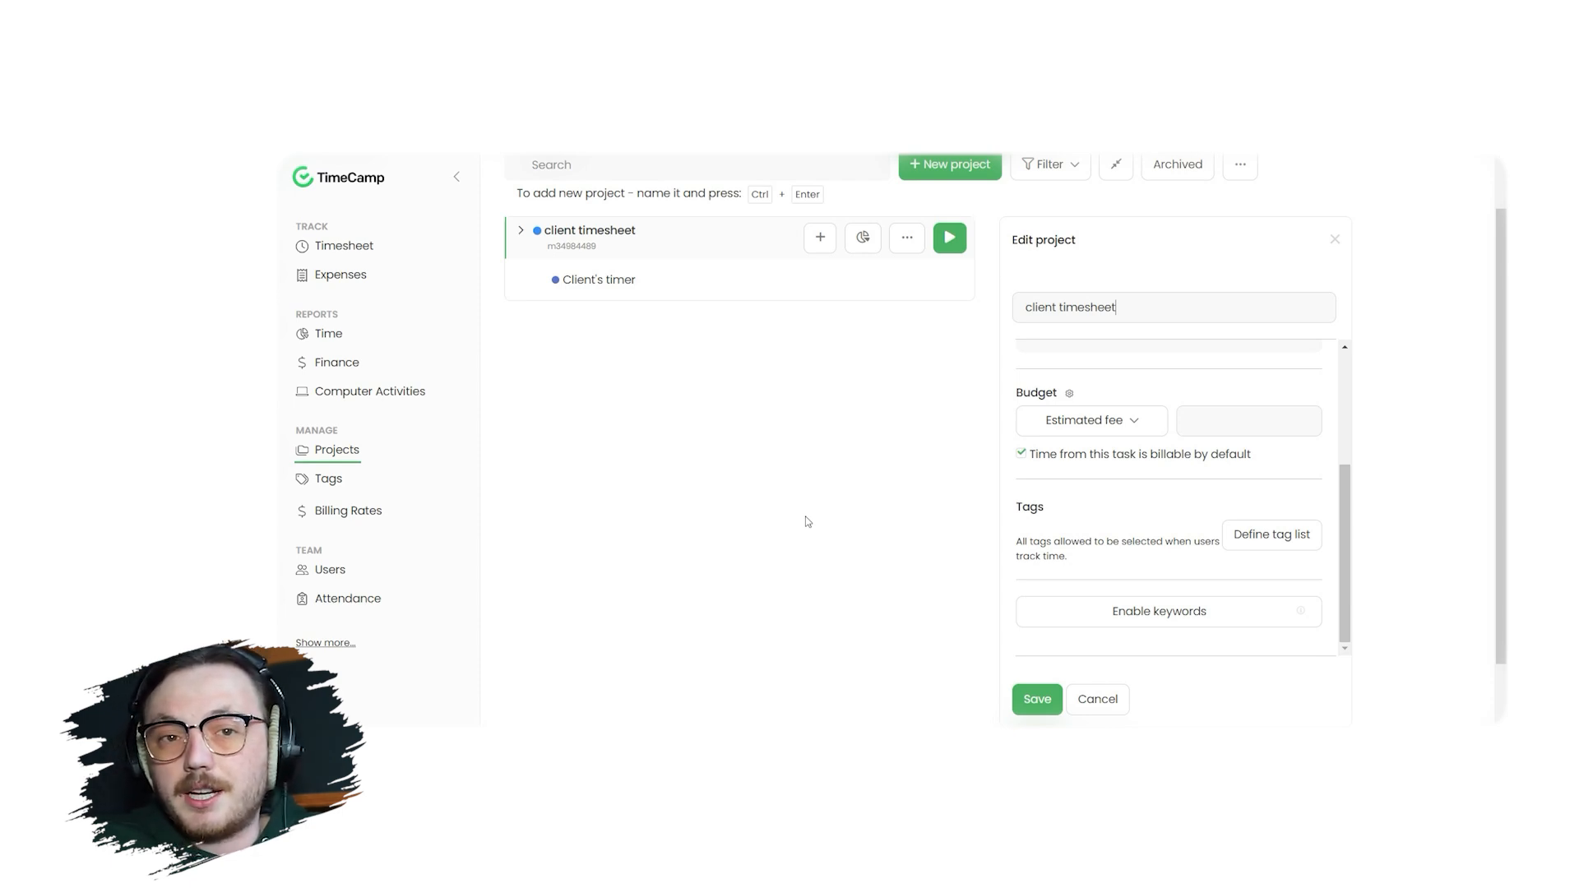
left_click(329, 569)
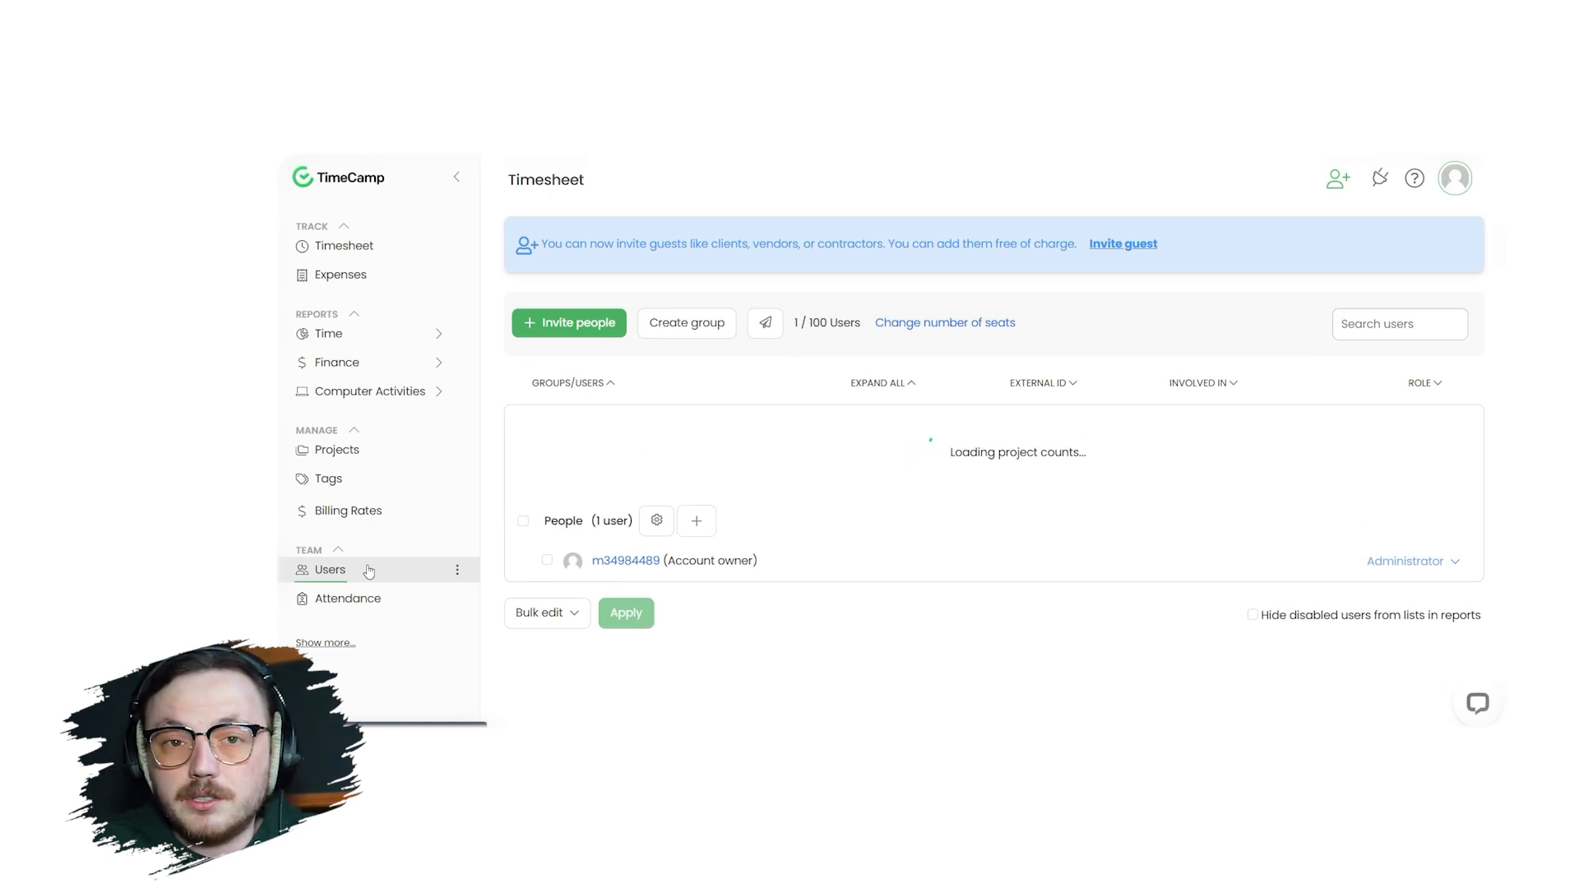
Step: Toggle invitee project access, copy the team invite link, and send the invites
left_click(569, 322)
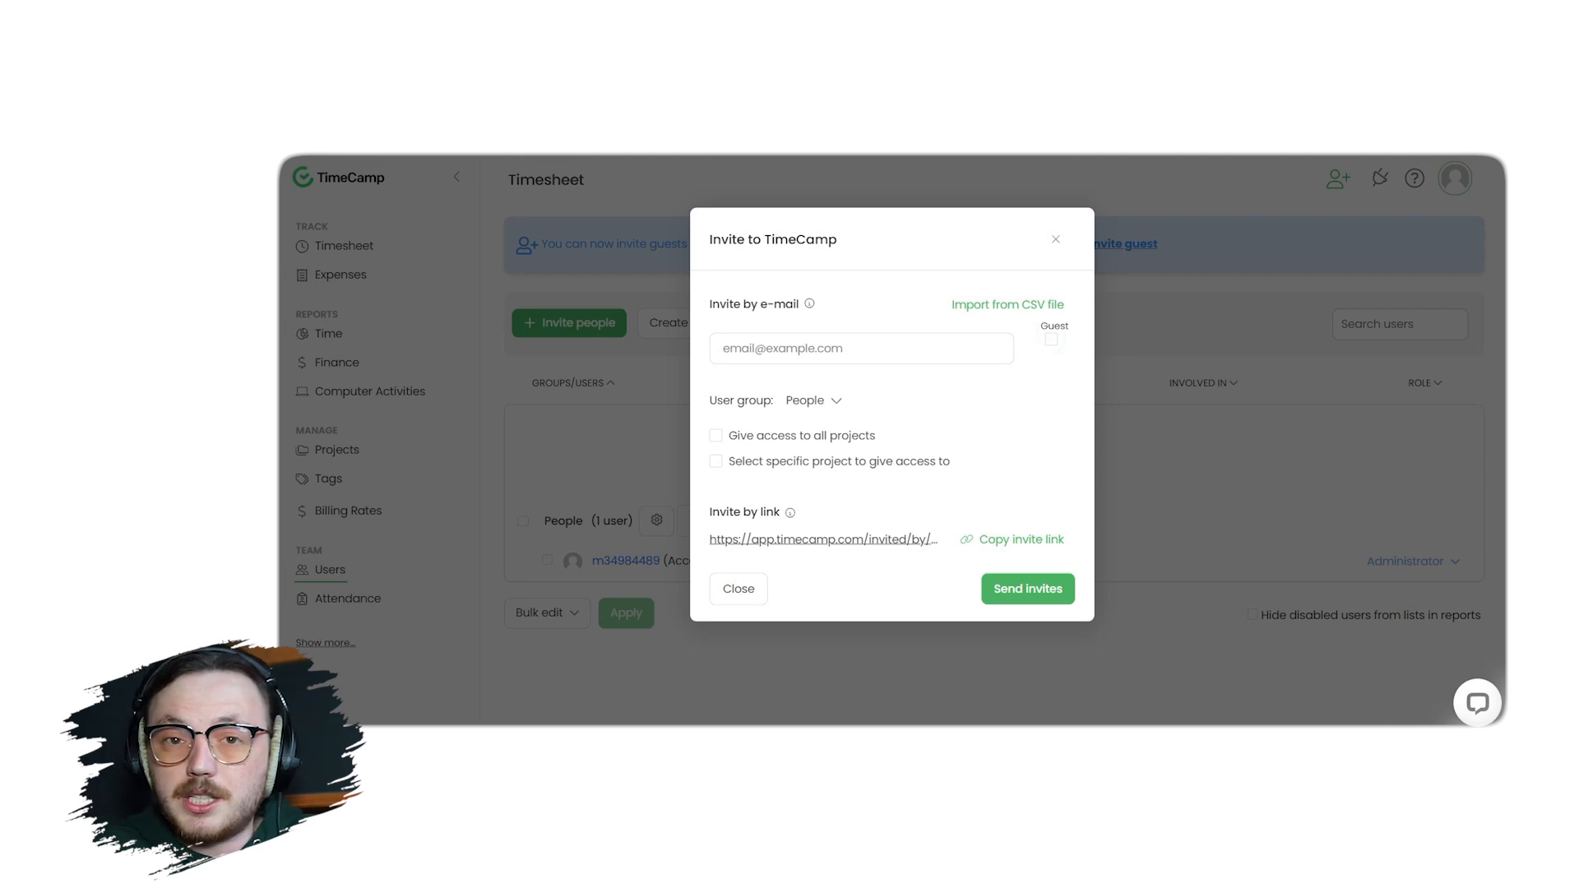
left_click(714, 435)
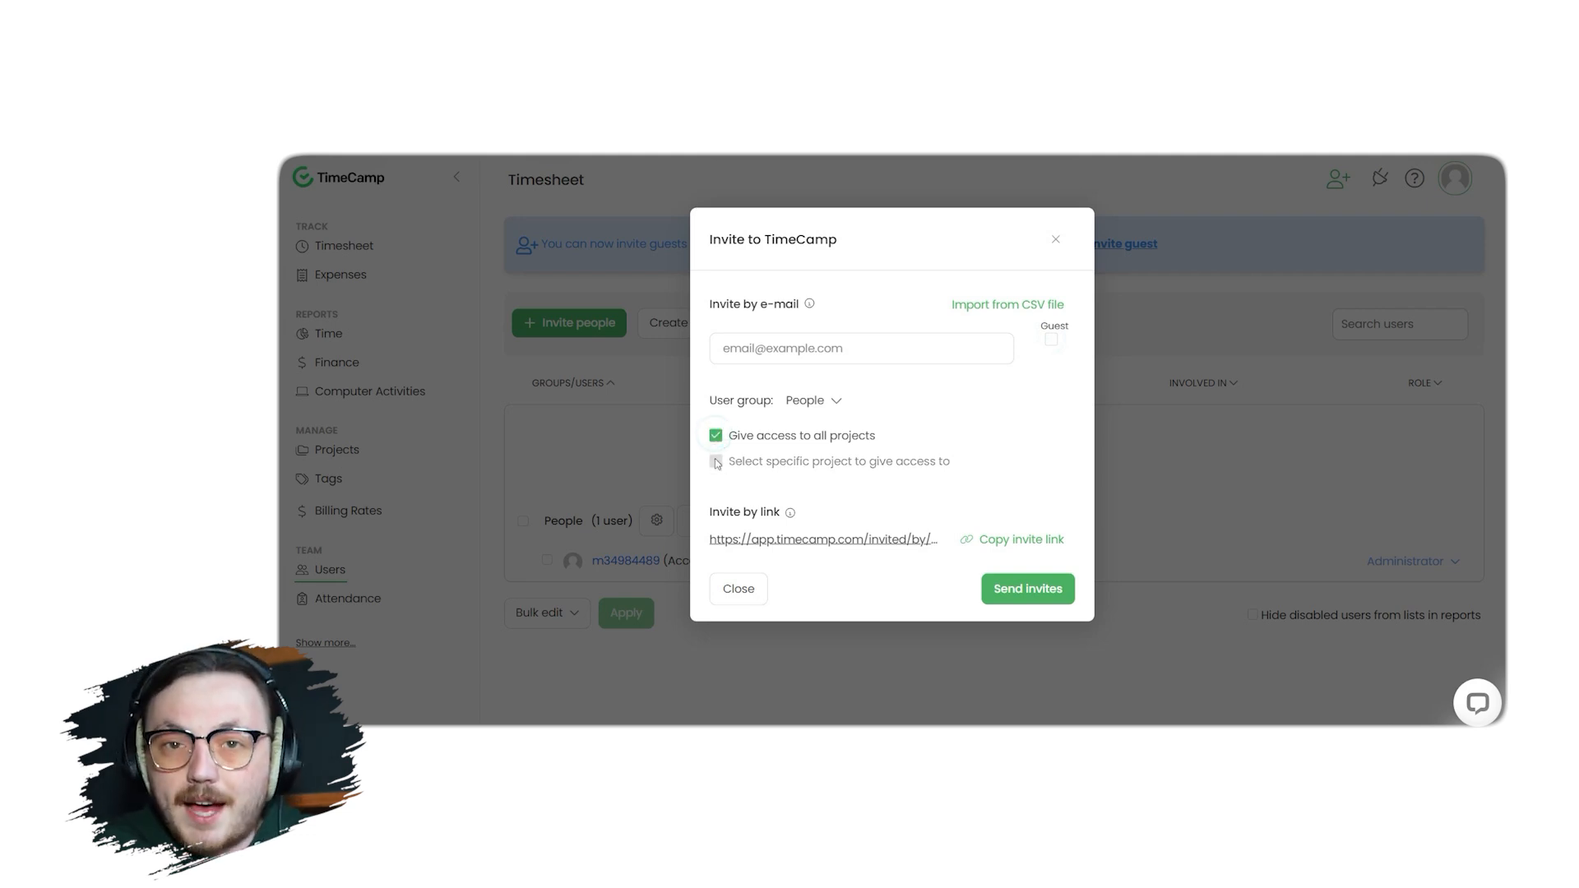
left_click(714, 460)
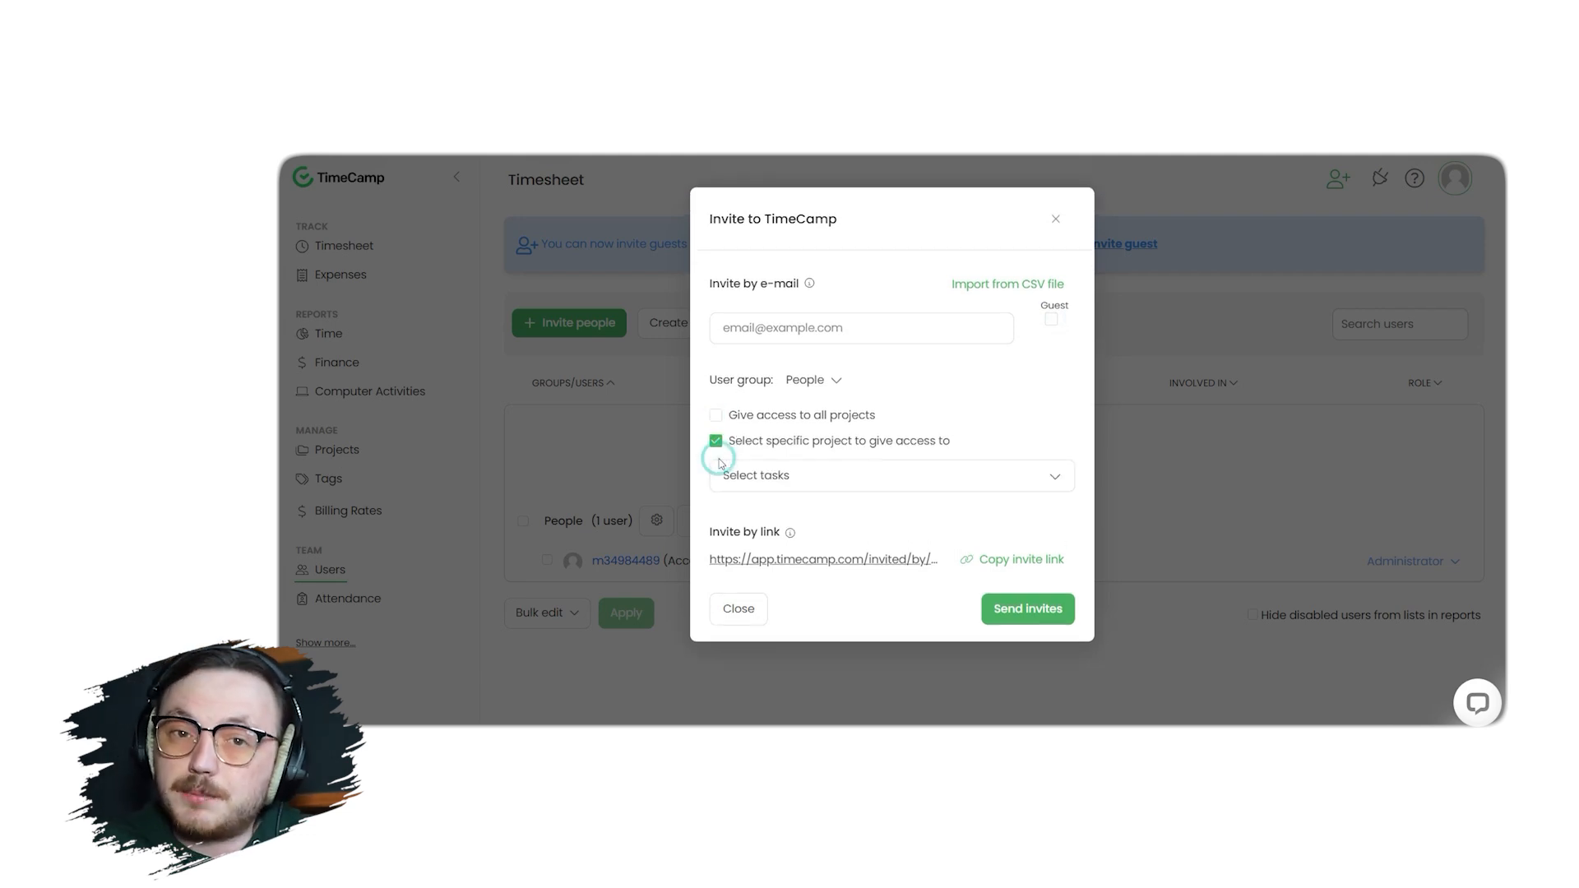
left_click(890, 474)
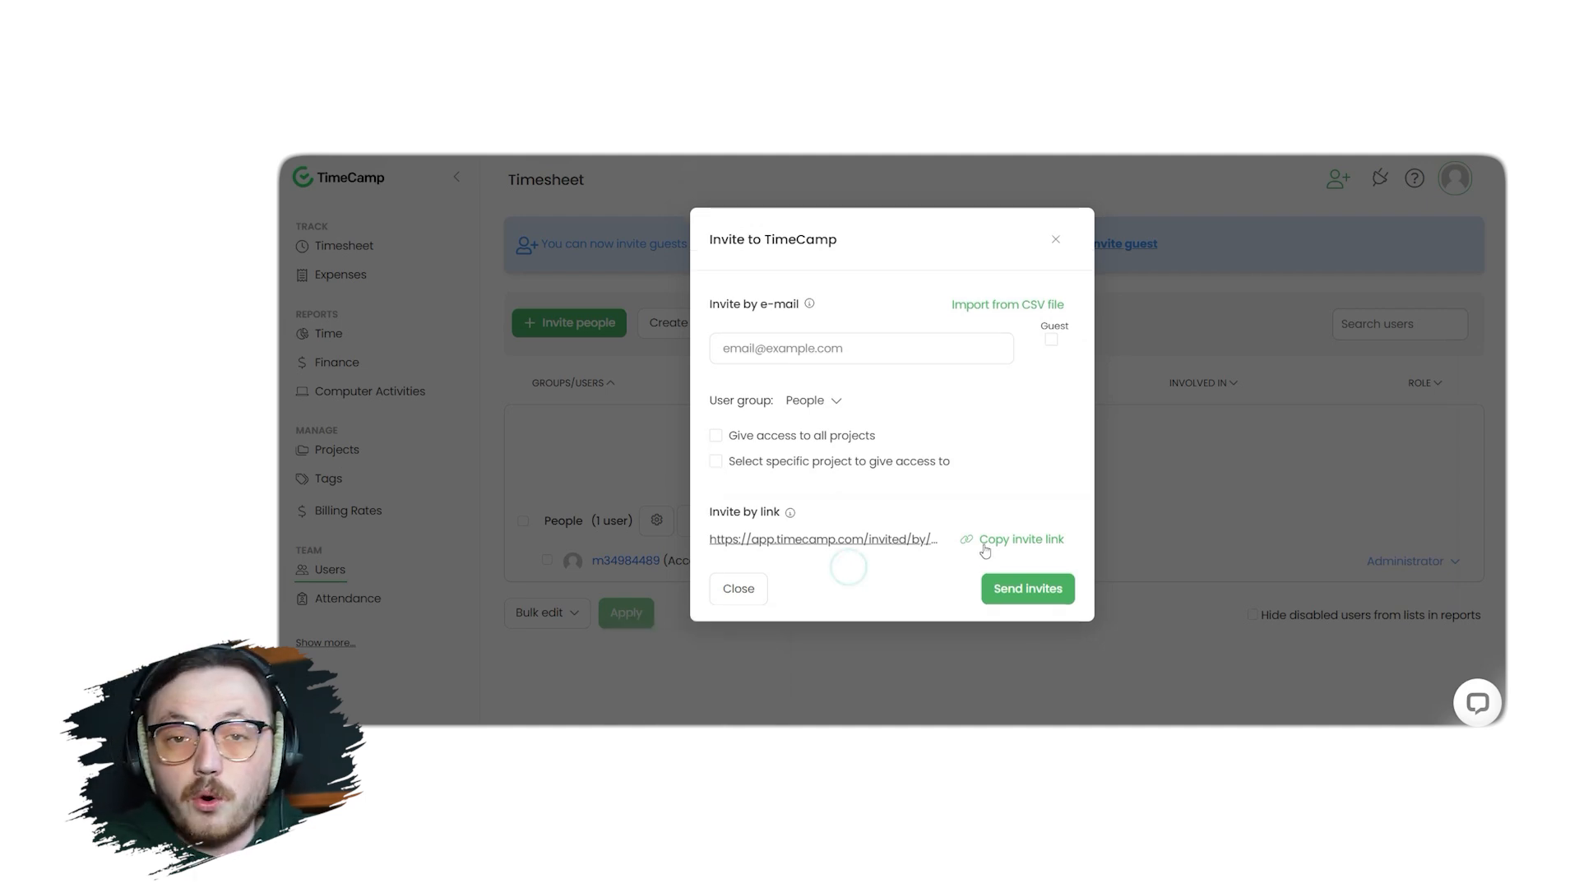
left_click(1020, 538)
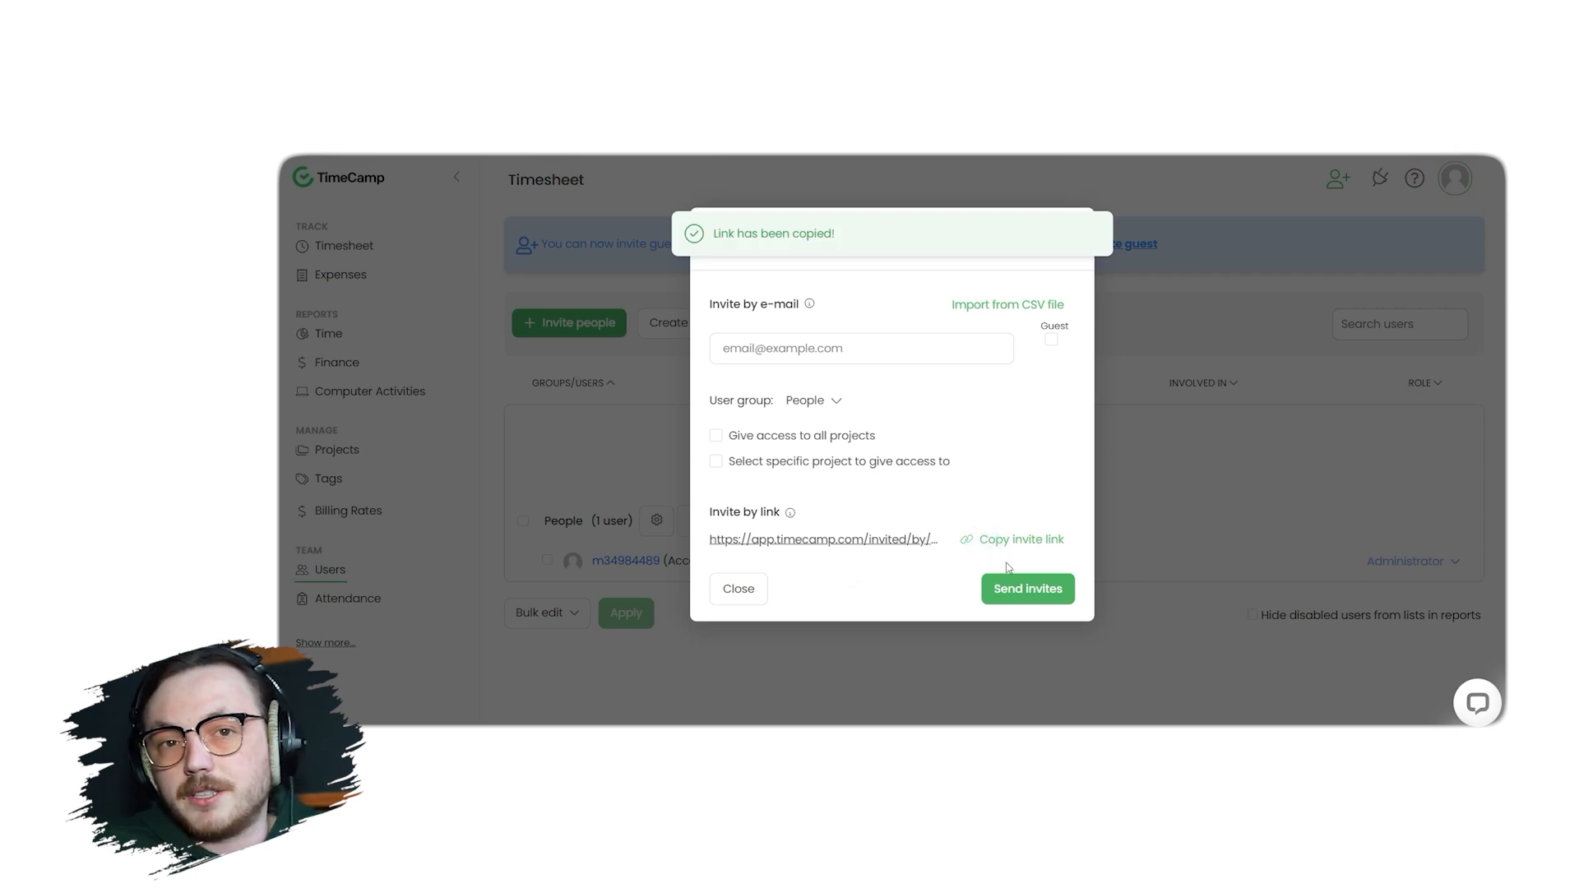
left_click(1026, 588)
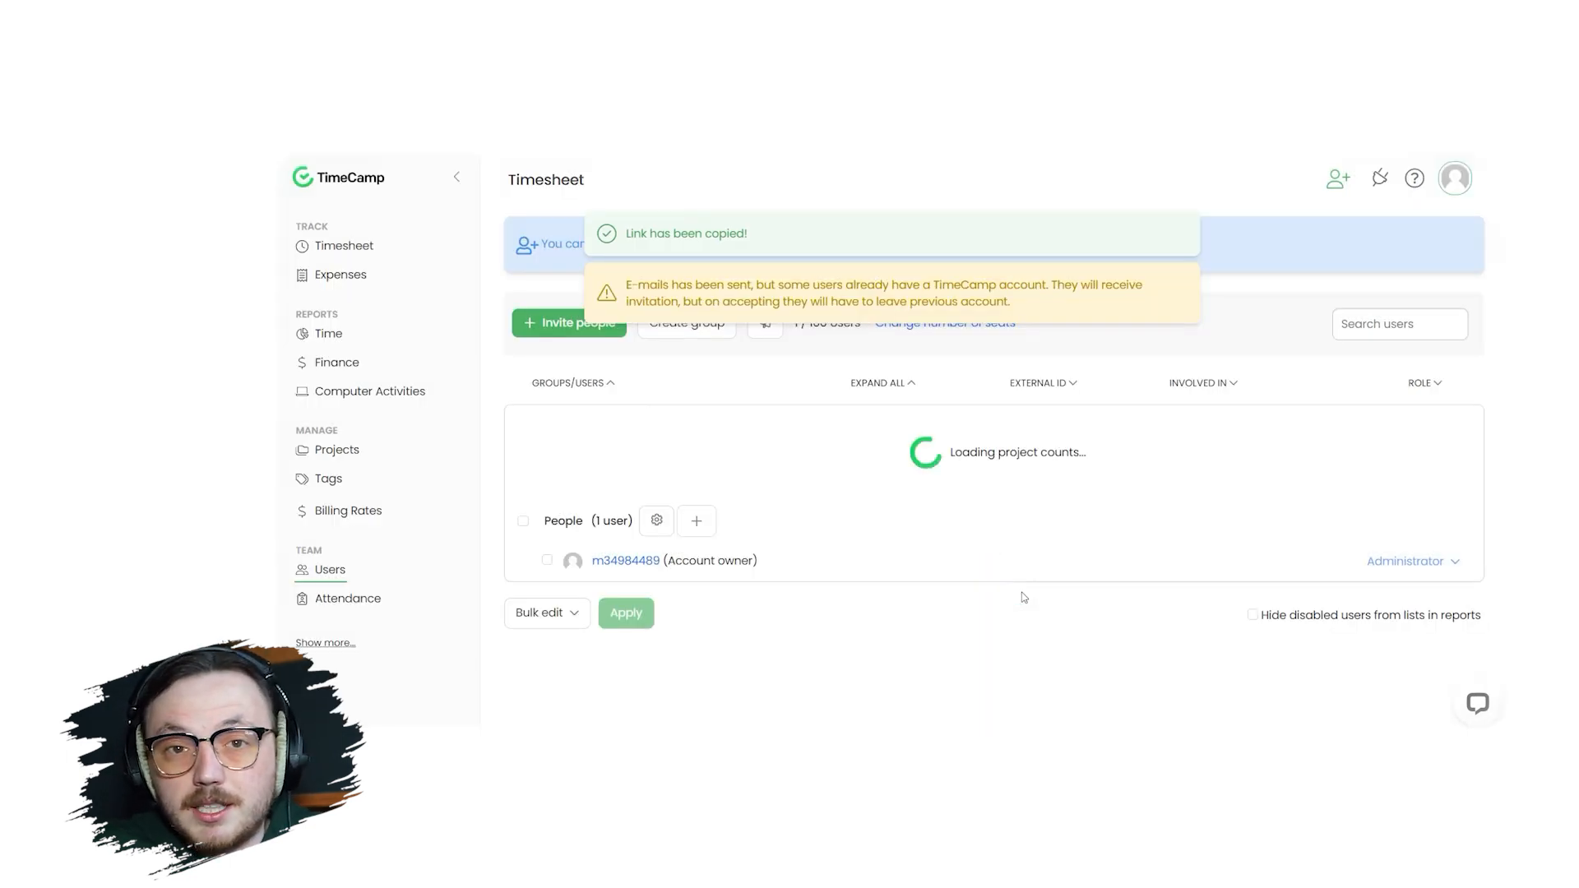